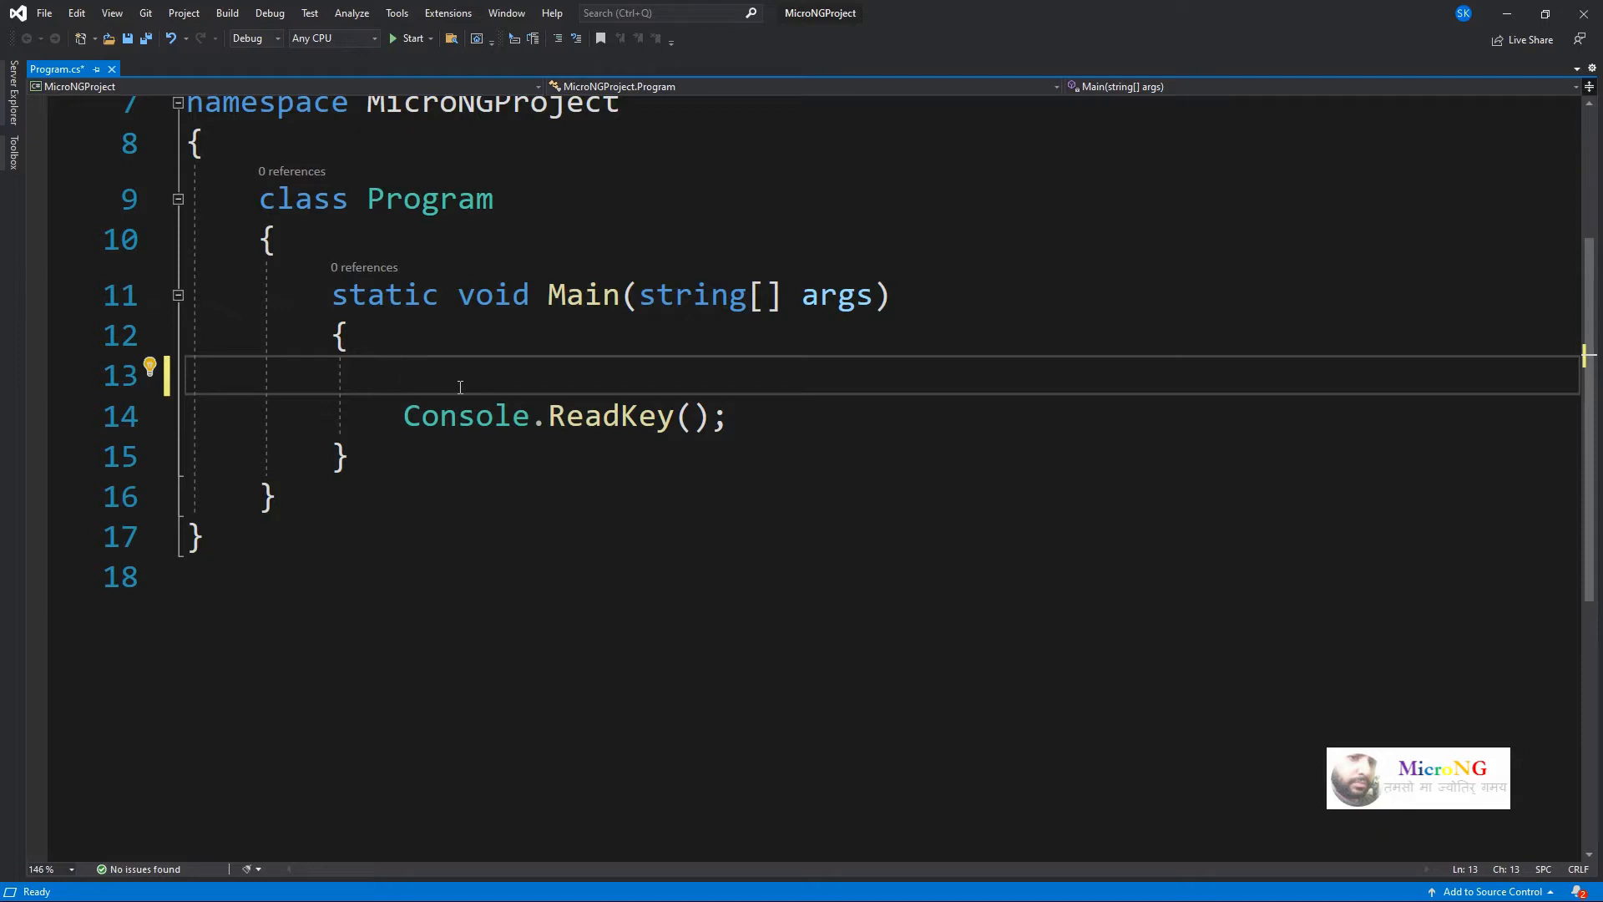
Declare int[] num = {1,2,3,4,5,6,7,8,9,10}; and start a new line below it.
type("int")
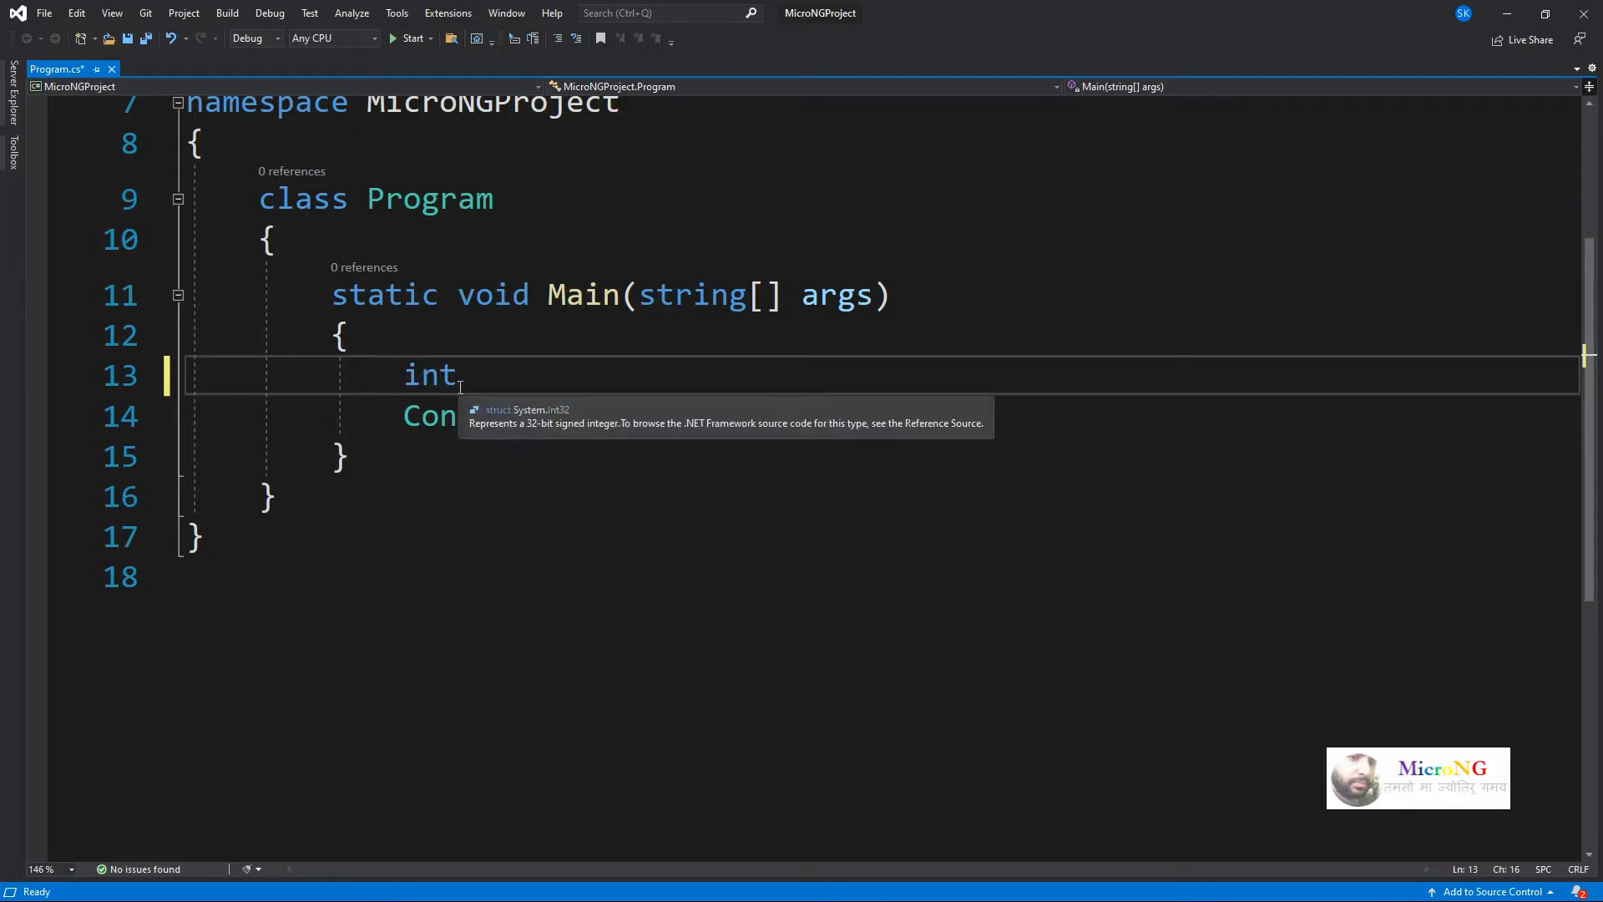
type("[]")
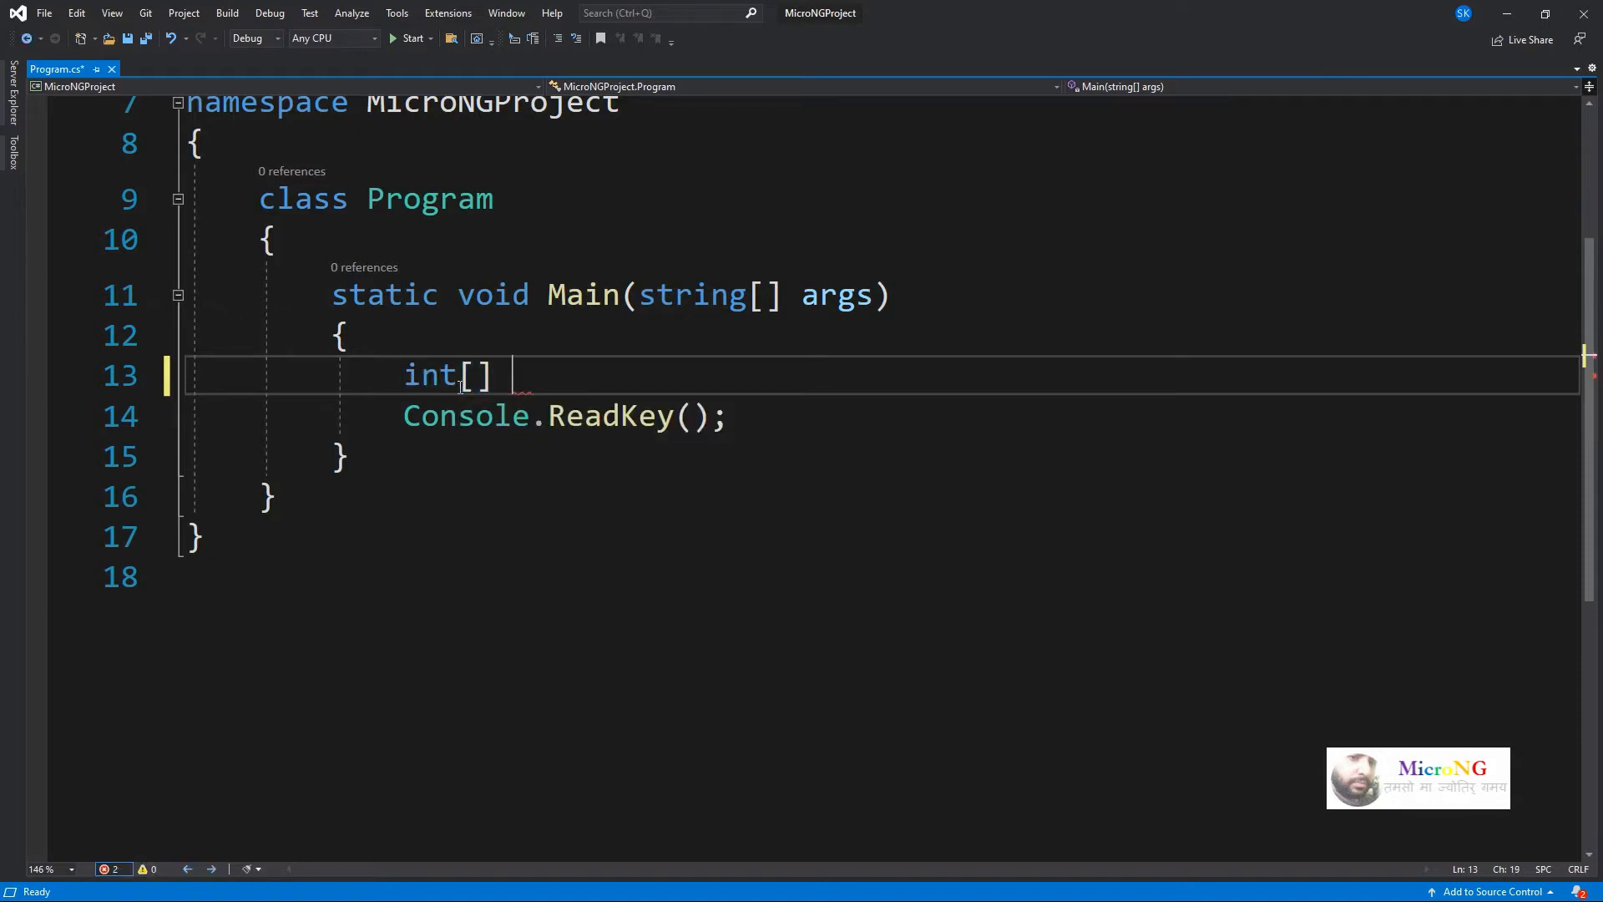
type("num=")
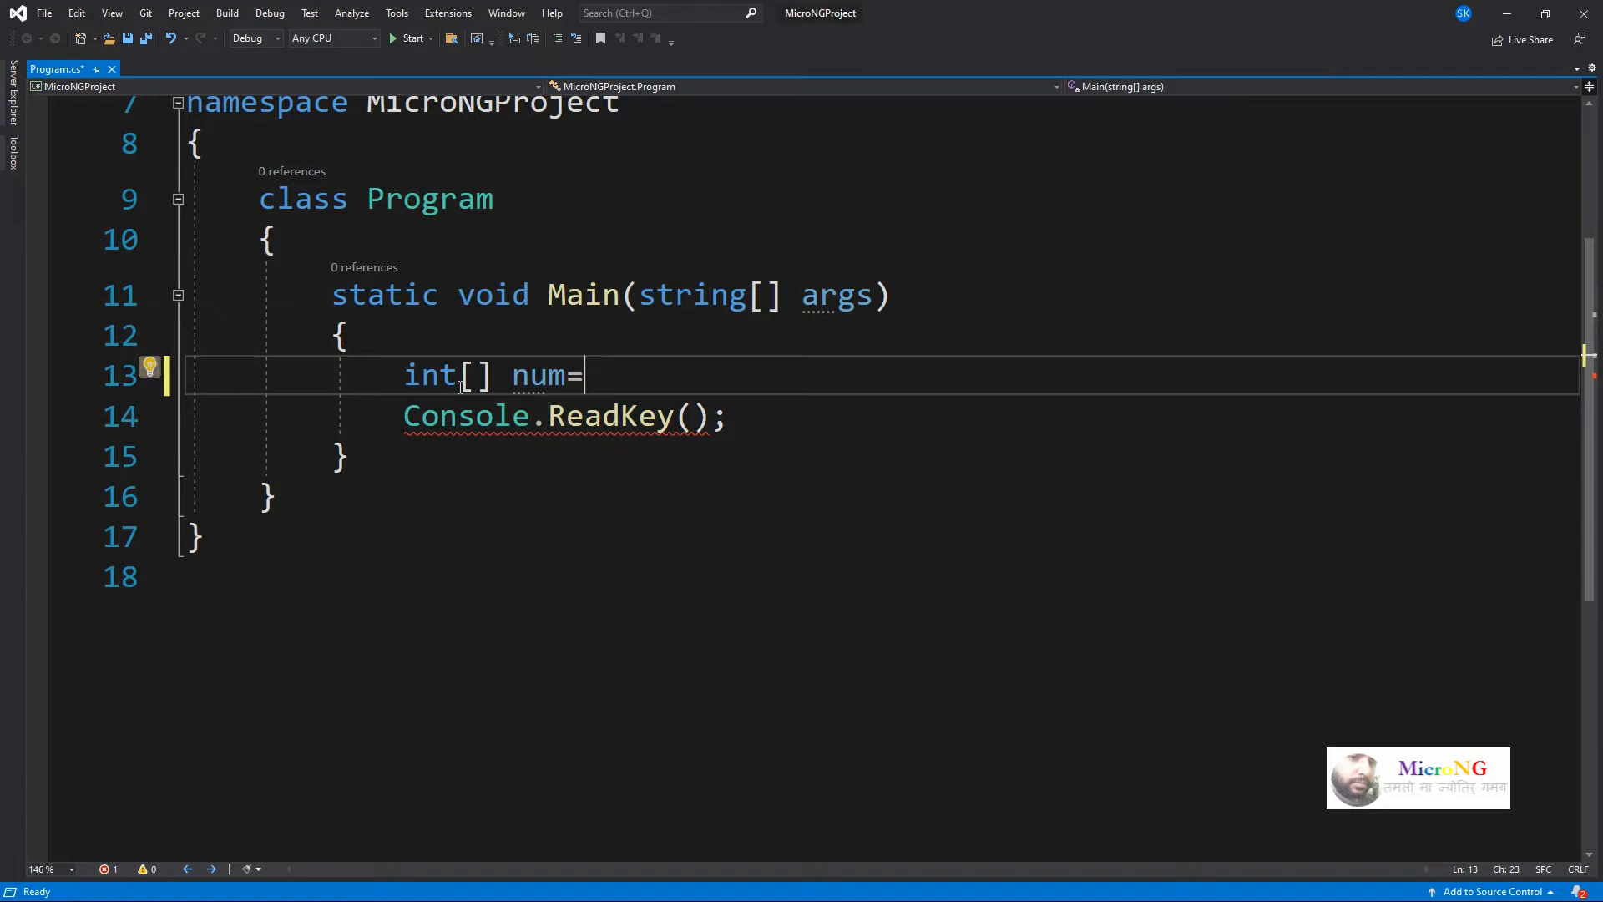
type("{1,2,3,4}")
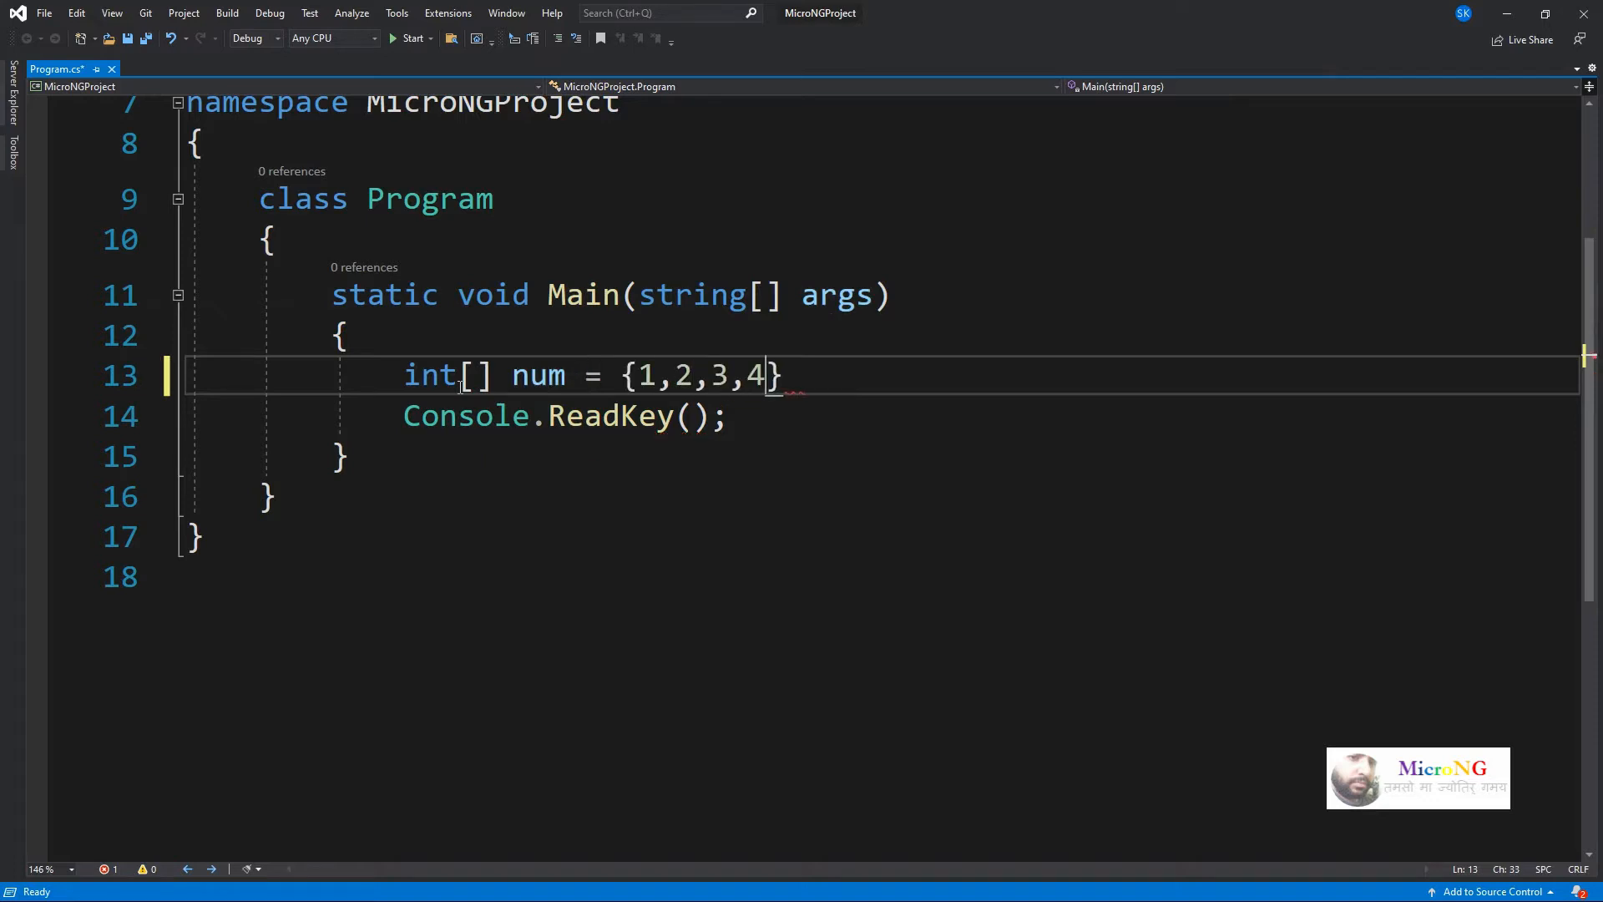
type("5,")
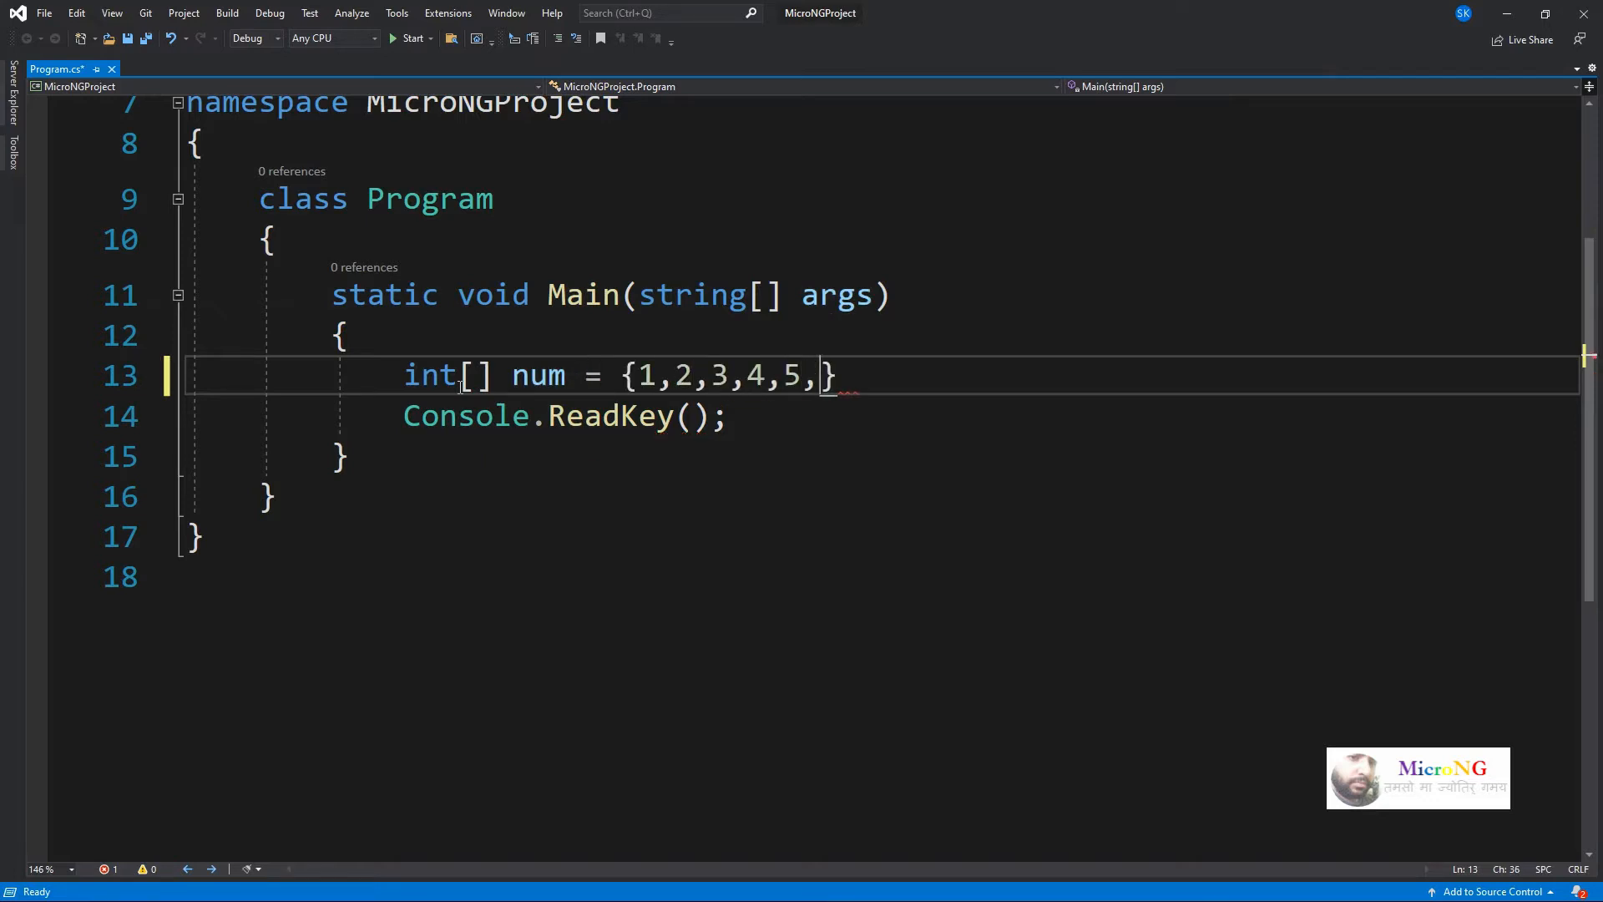
type("6,")
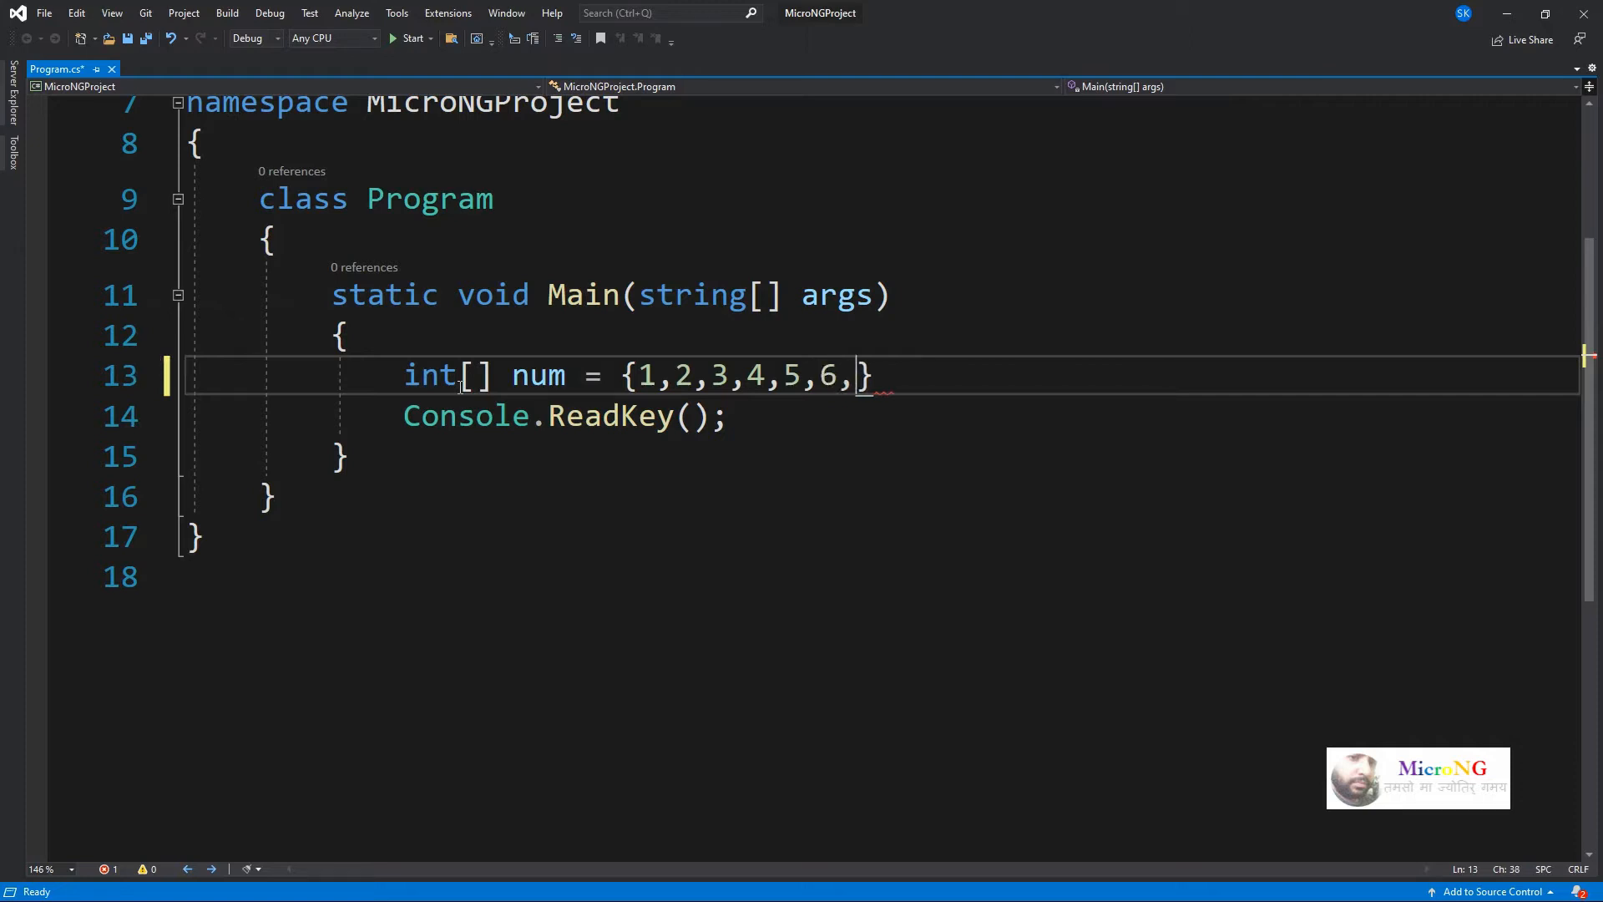
type("7,8,9,")
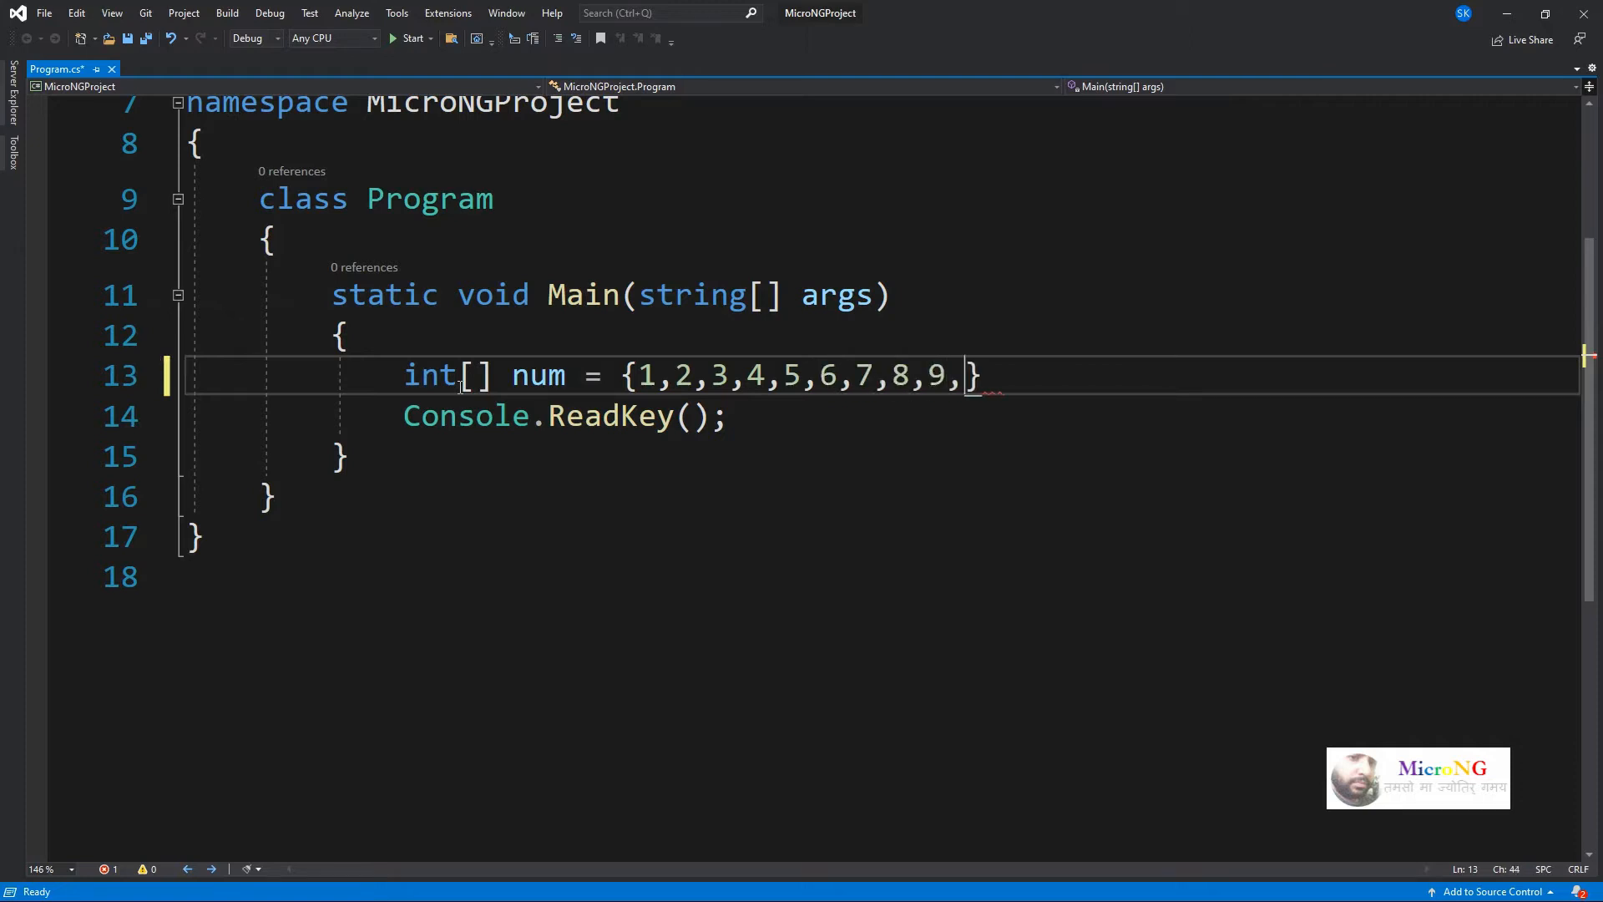
type("10")
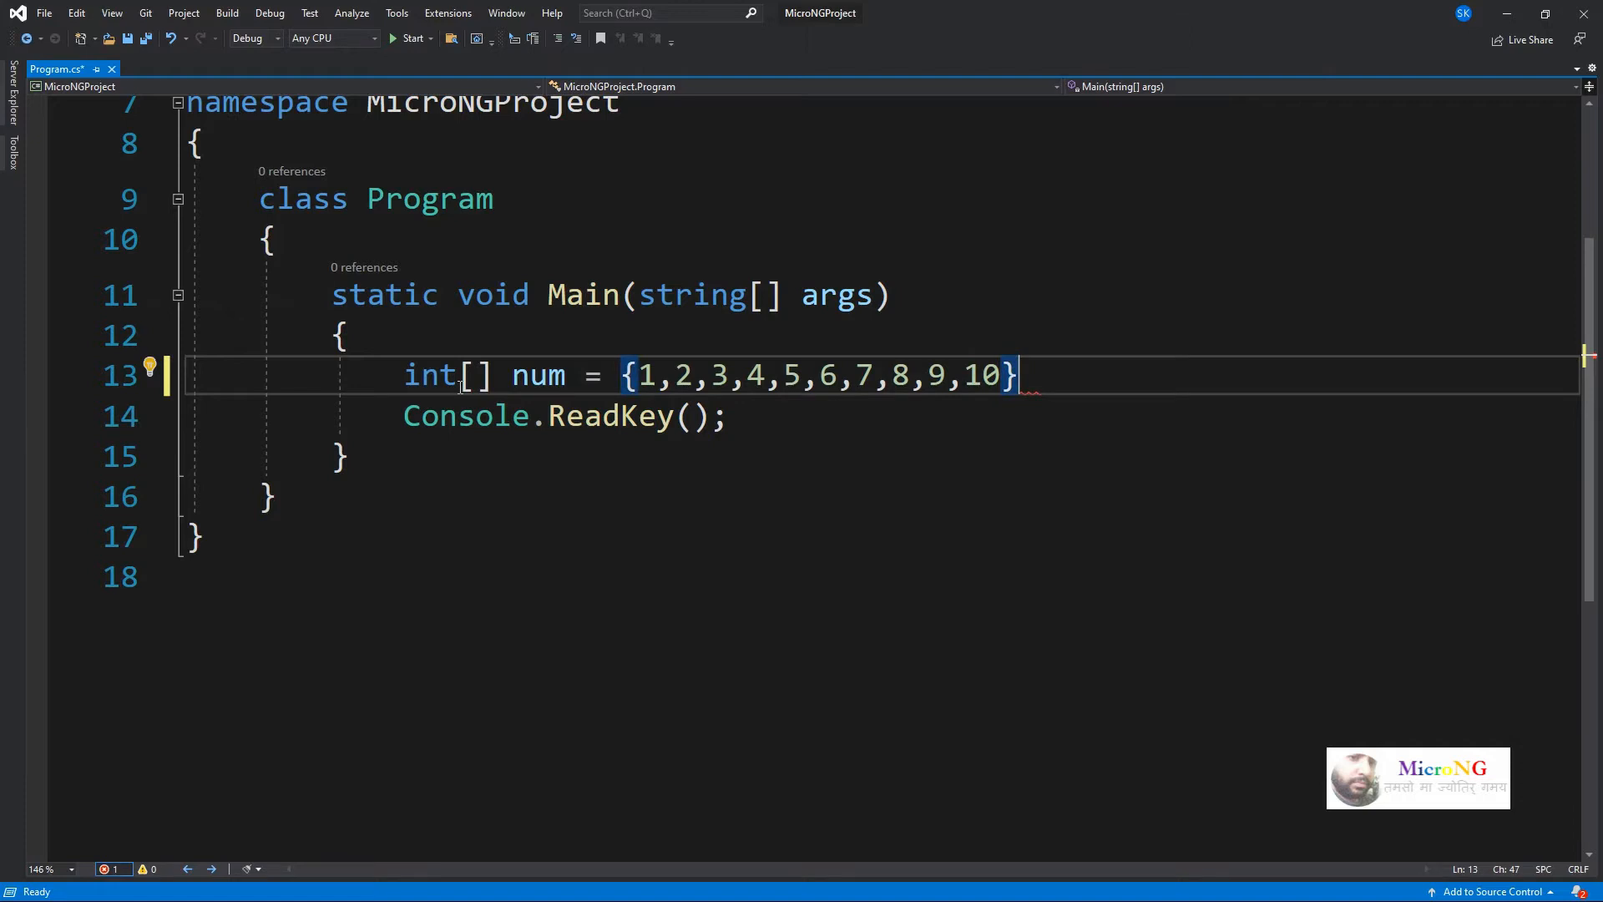
key("enter")
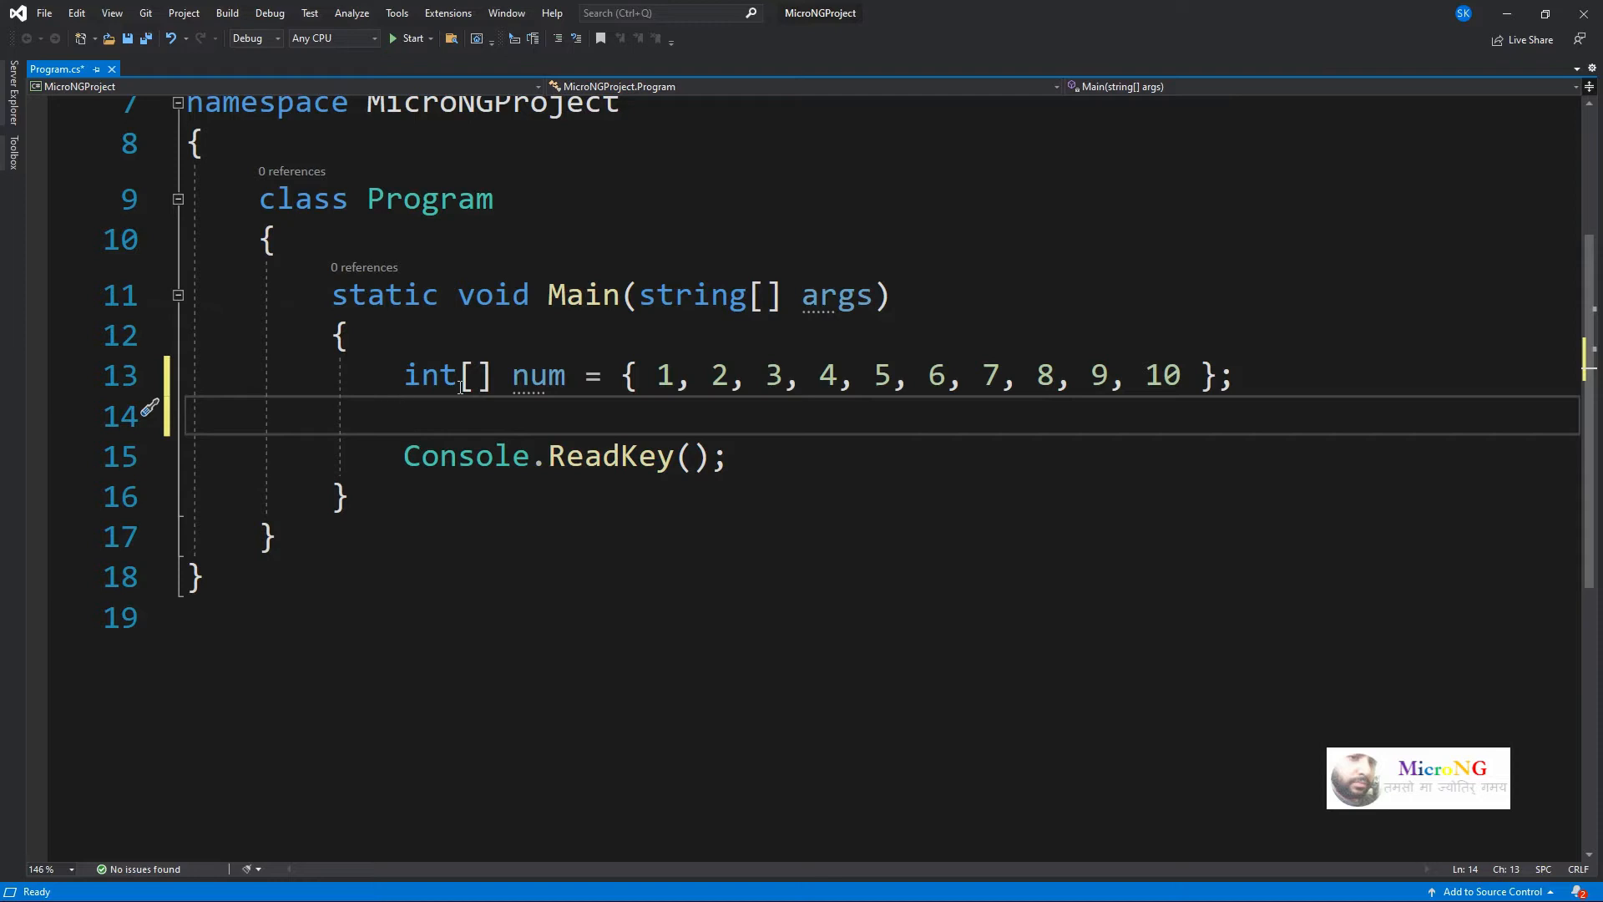
Declare int sodd = 0, seven = 0; and begin a foreach statement below.
type("int")
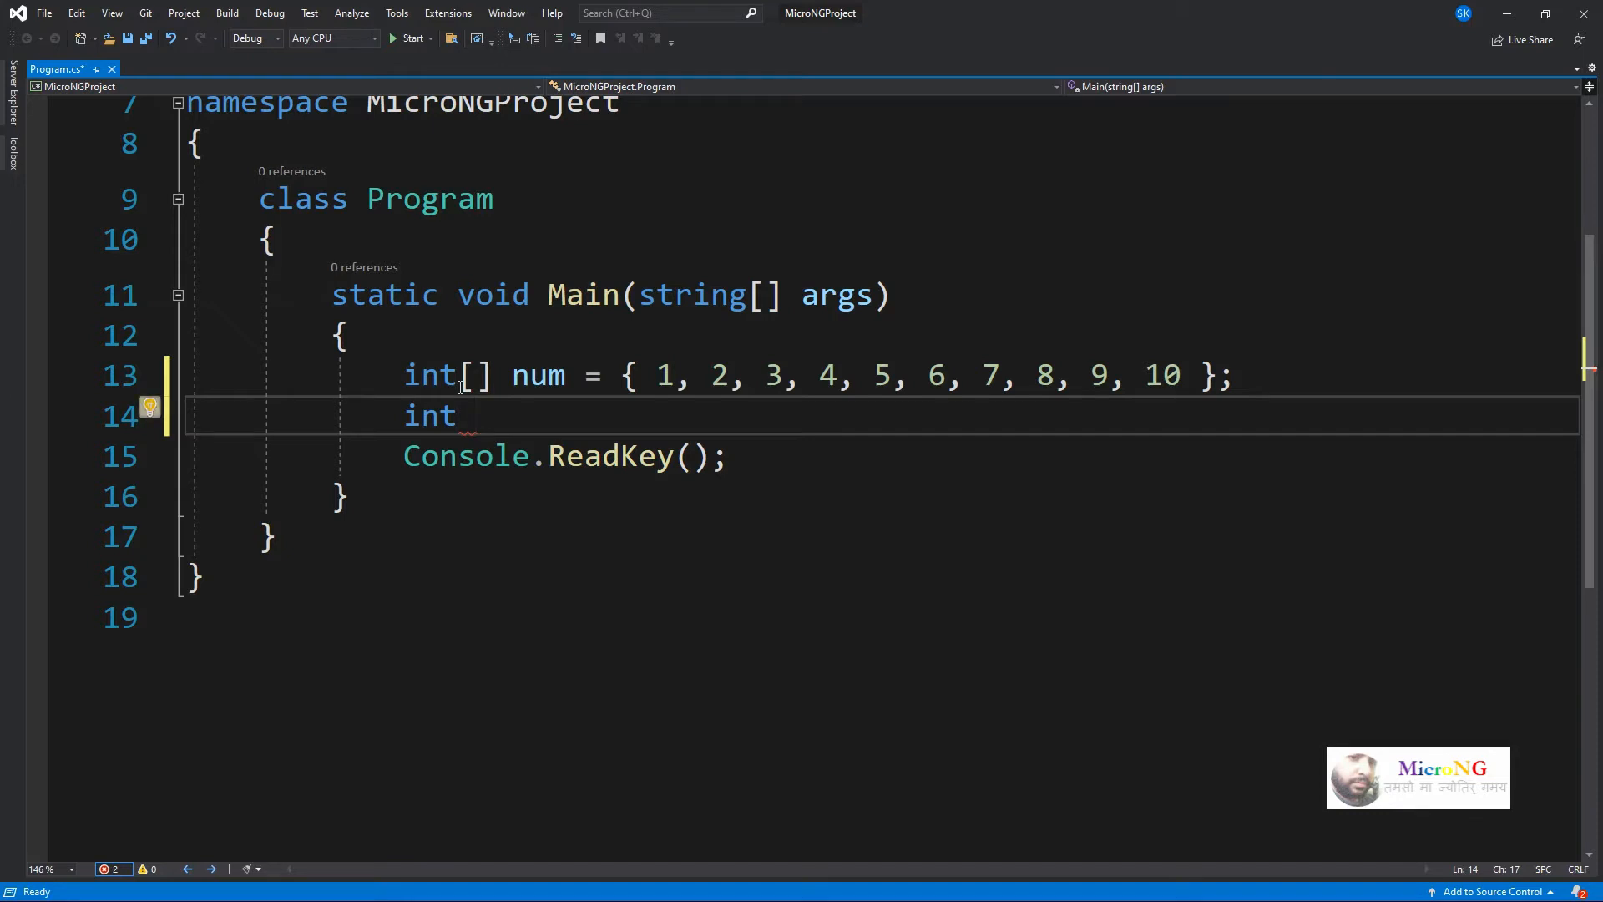
type("sodd=")
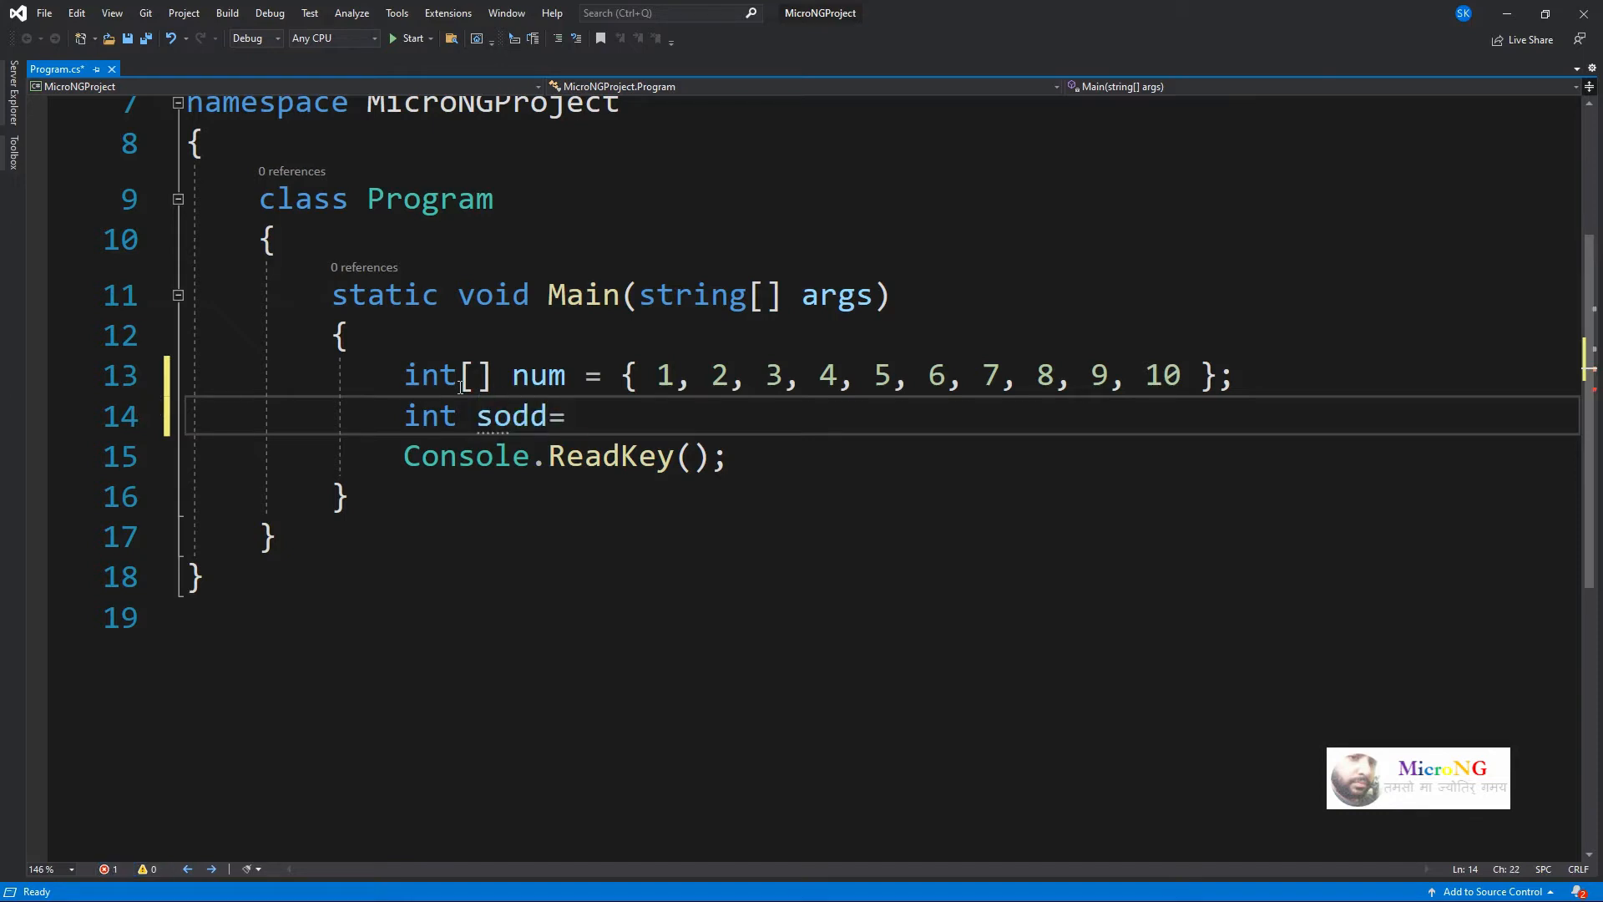
type("0")
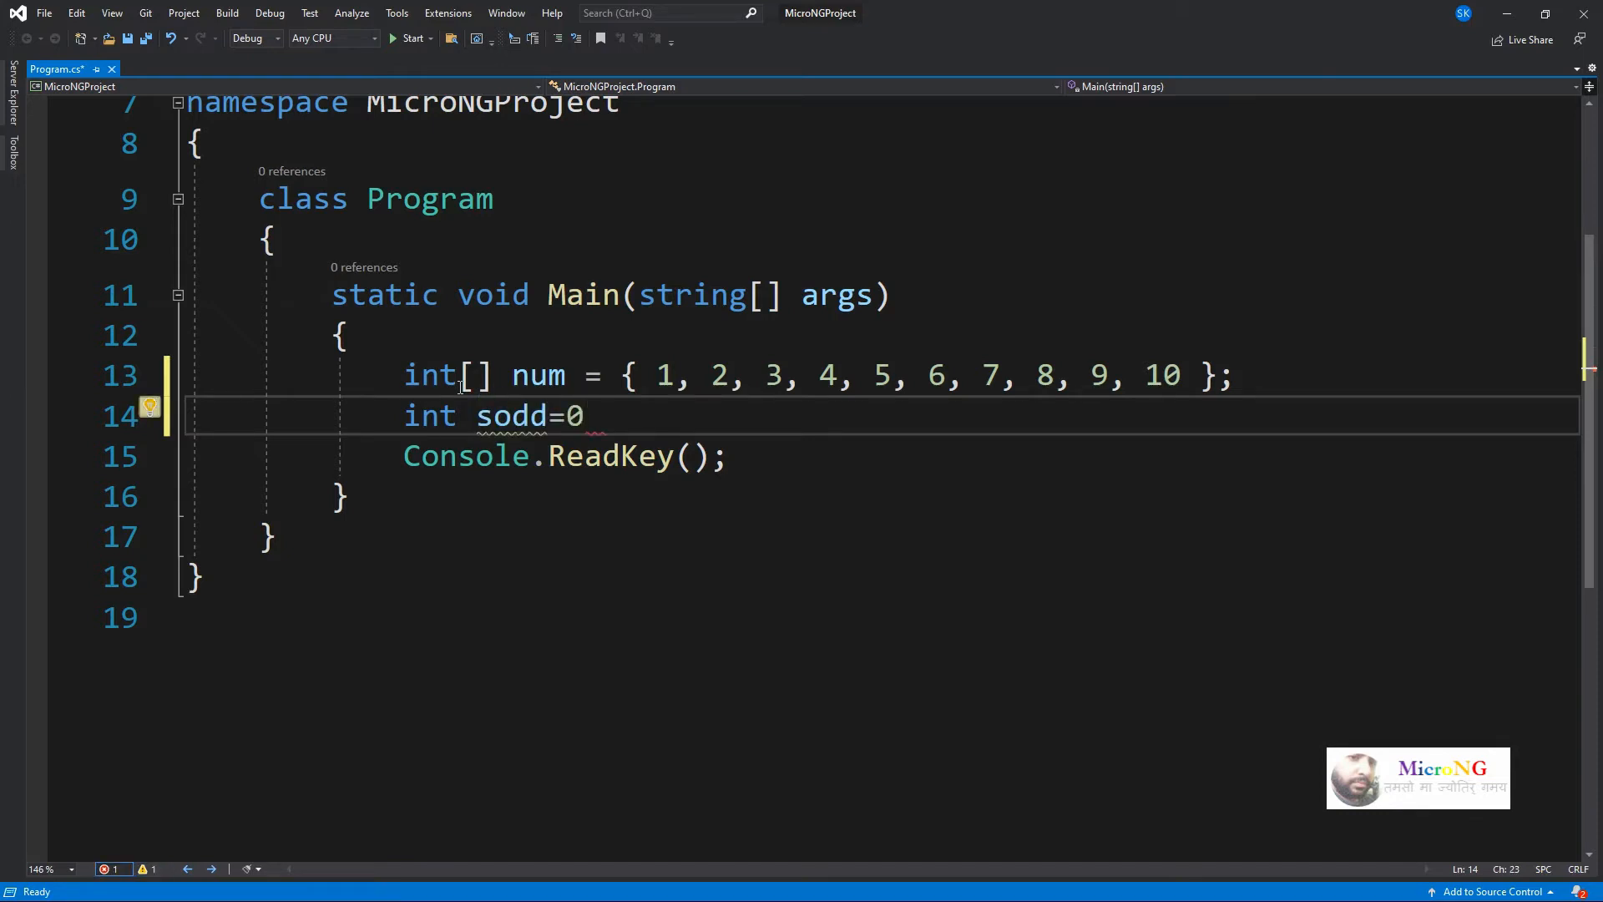
type(", seven = 0;")
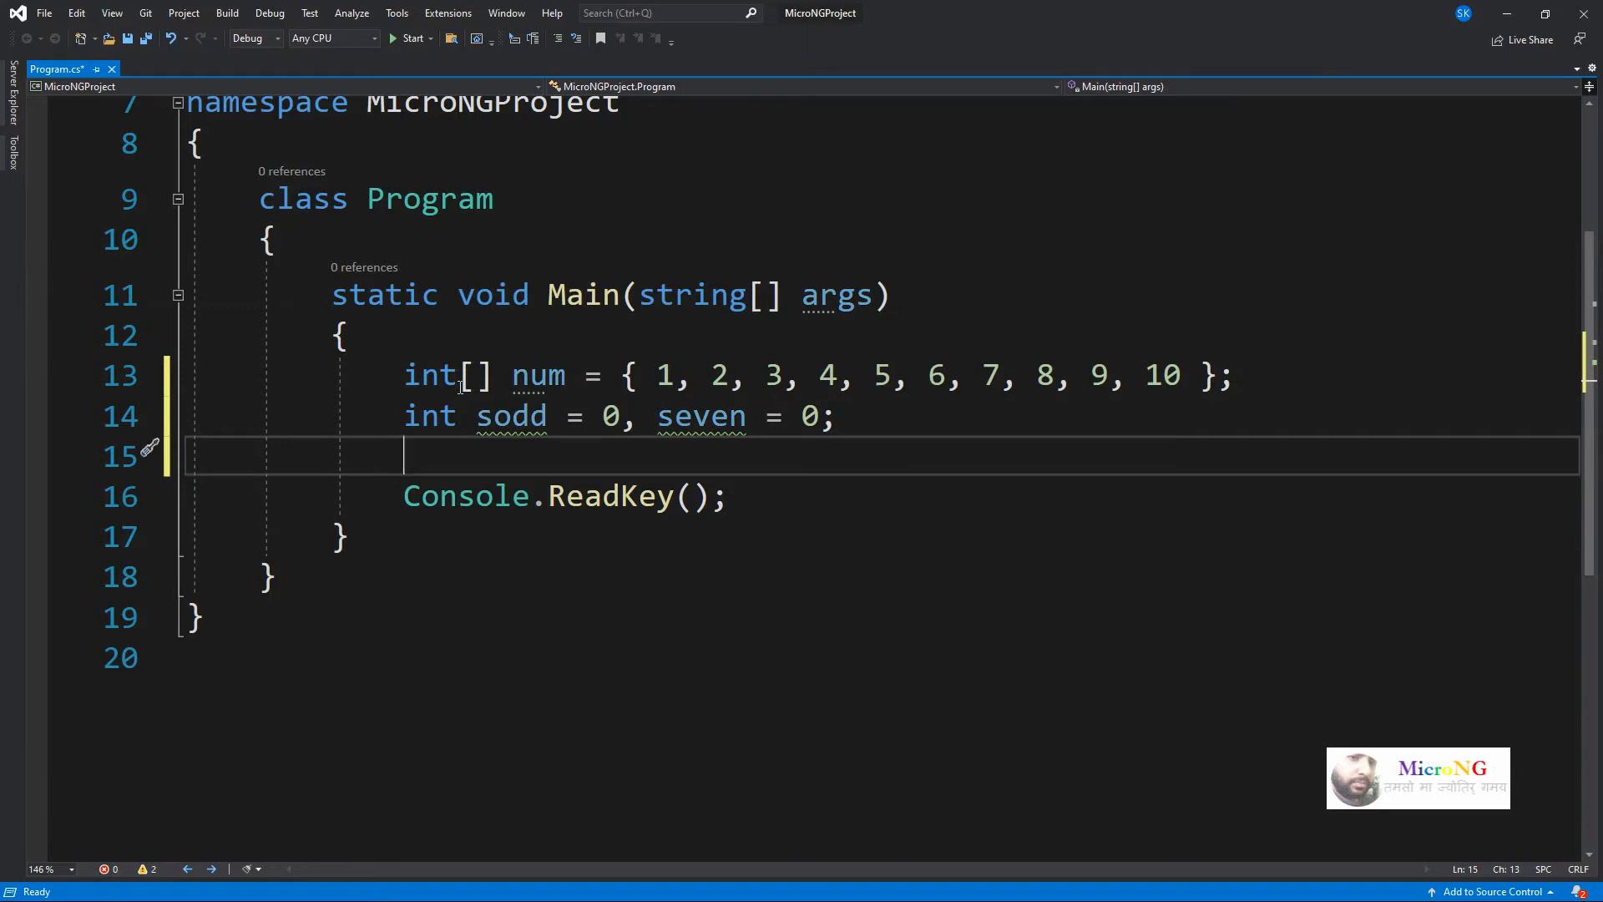
type("foreach(")
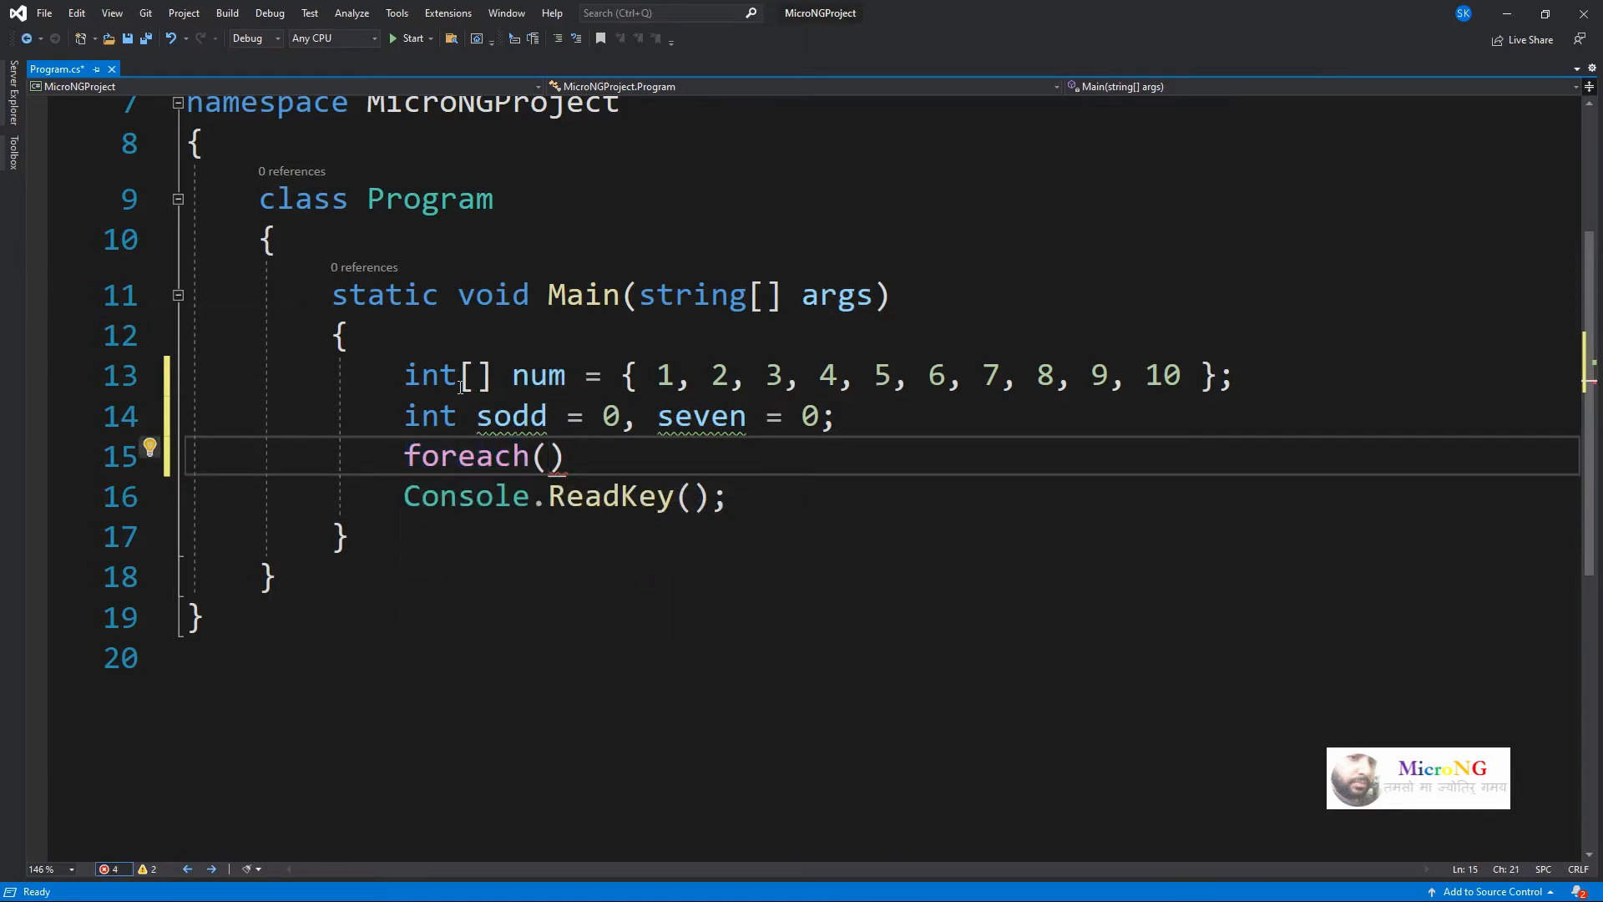
Write the header foreach(int n in num), correcting mum to num, with an empty braced body.
type("int")
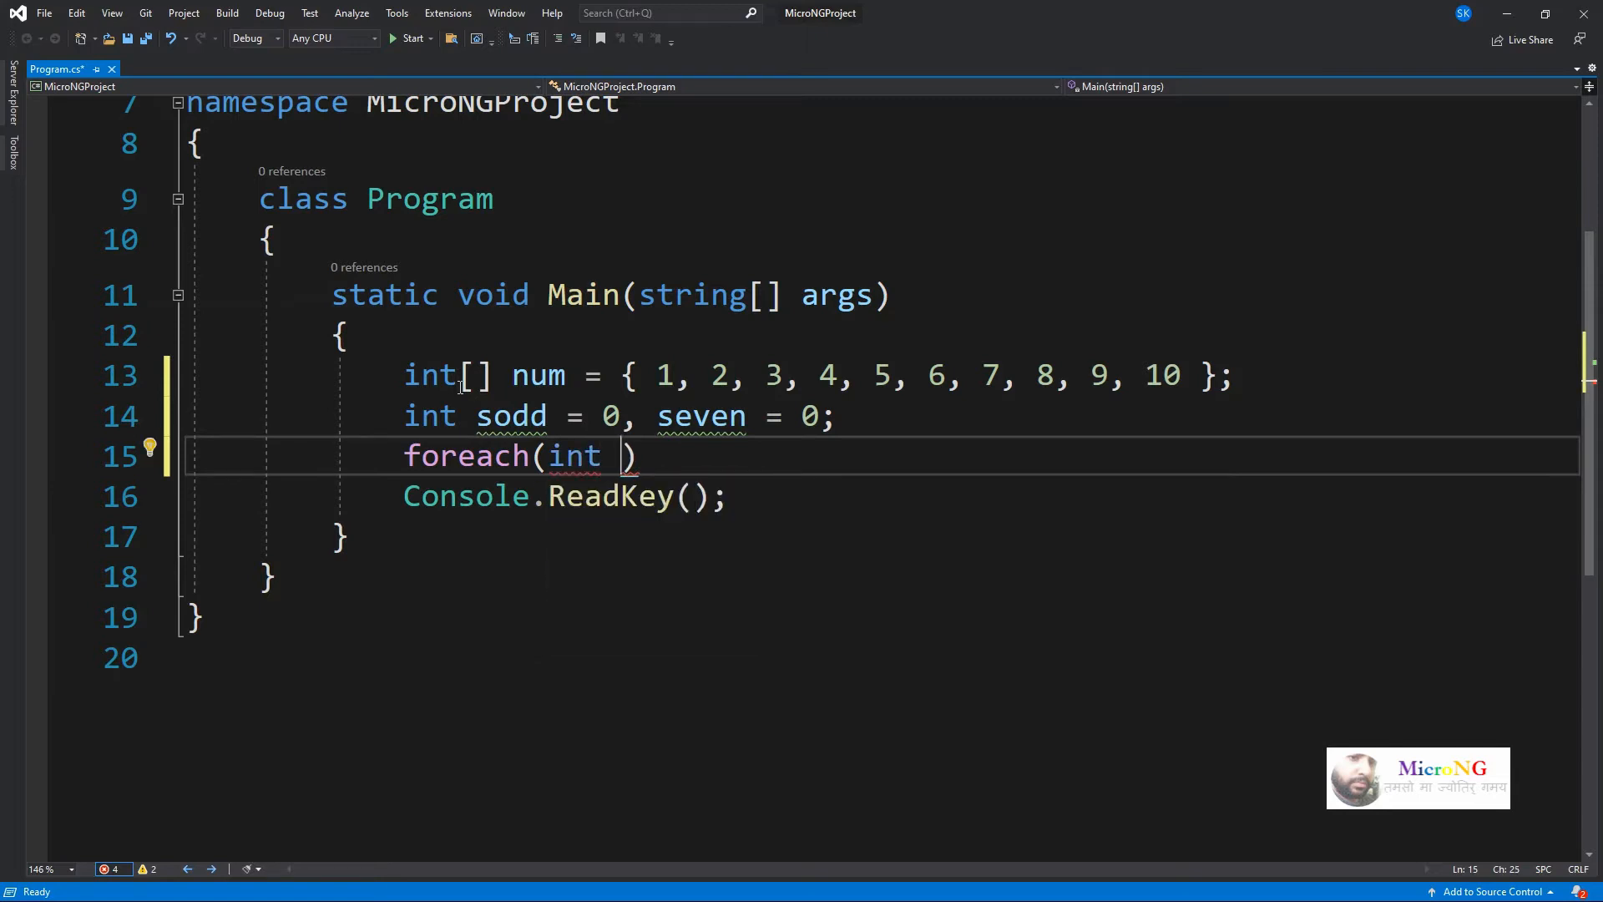
type("n in")
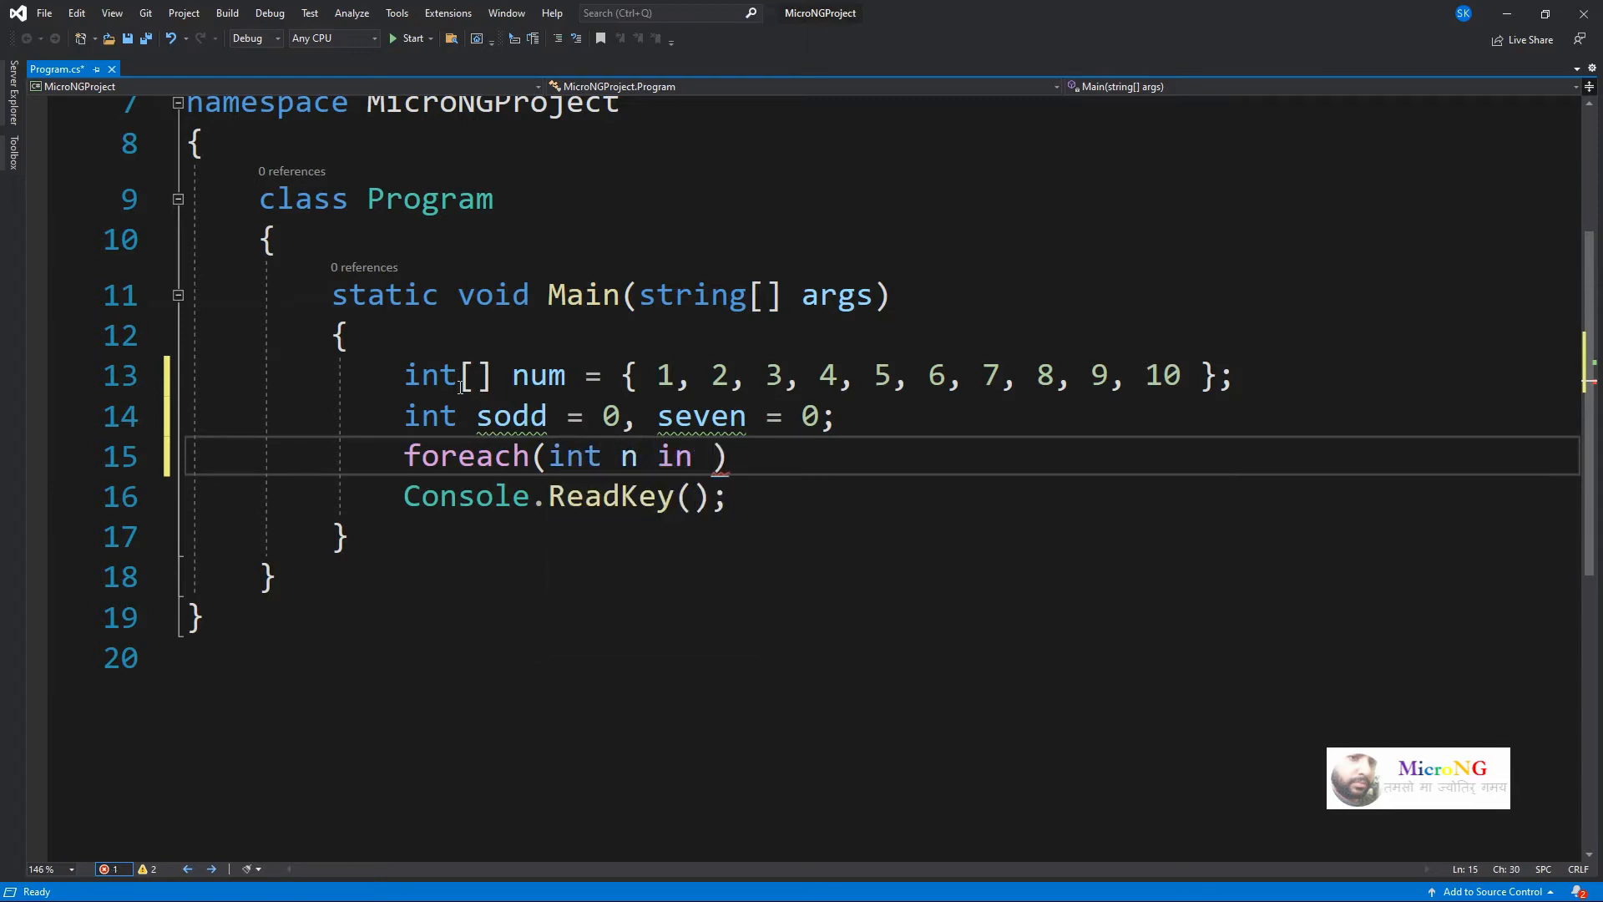
type("mum")
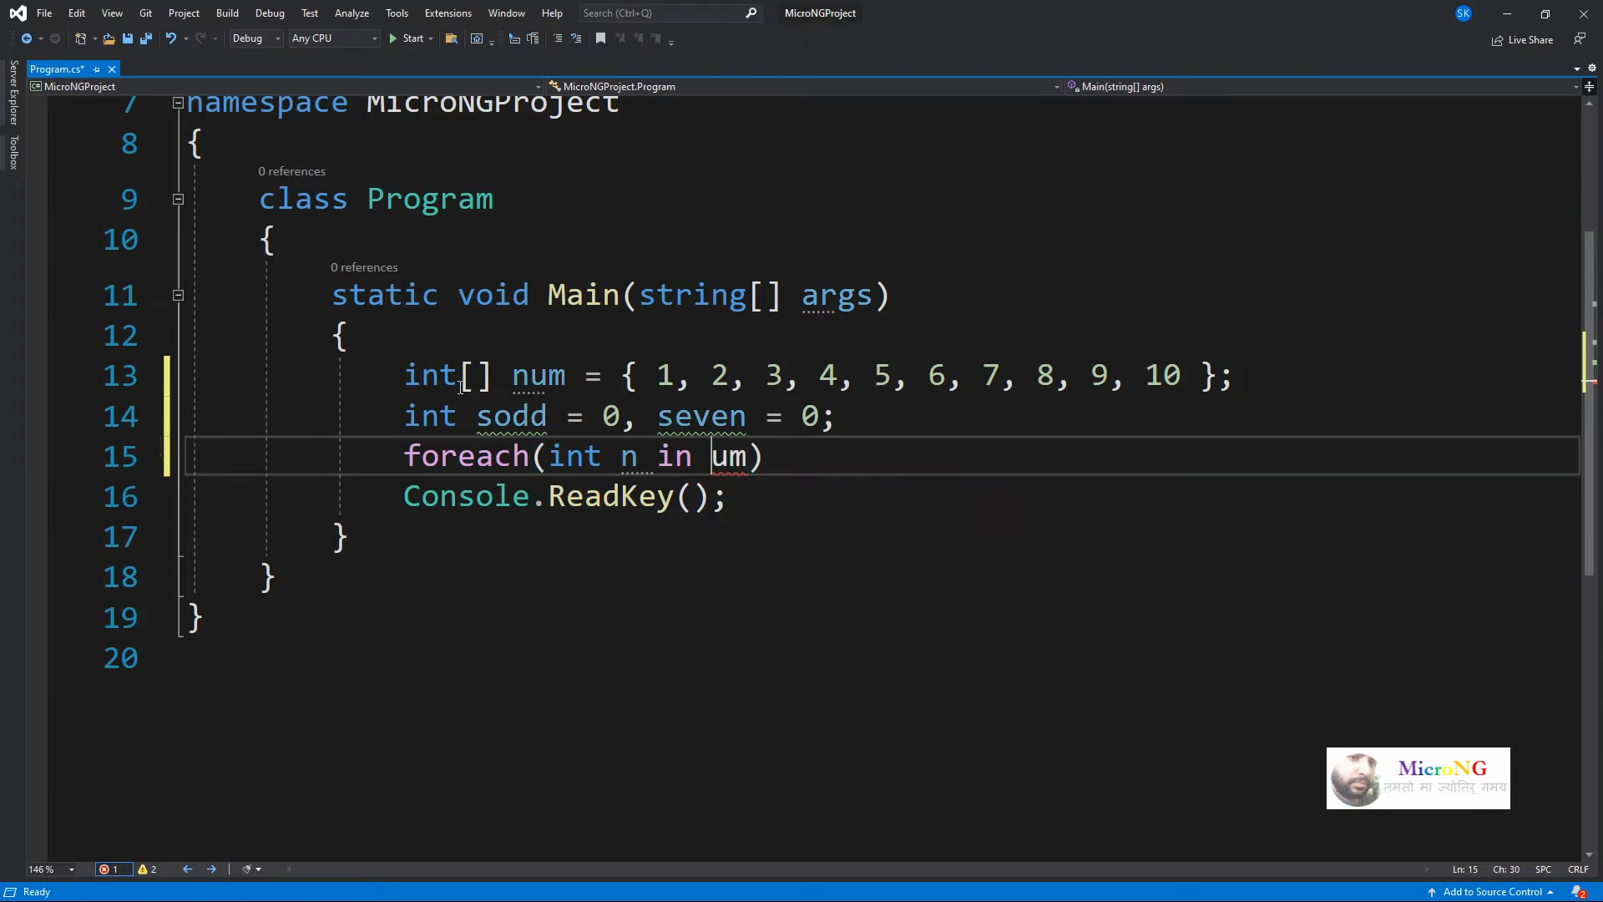
type("n")
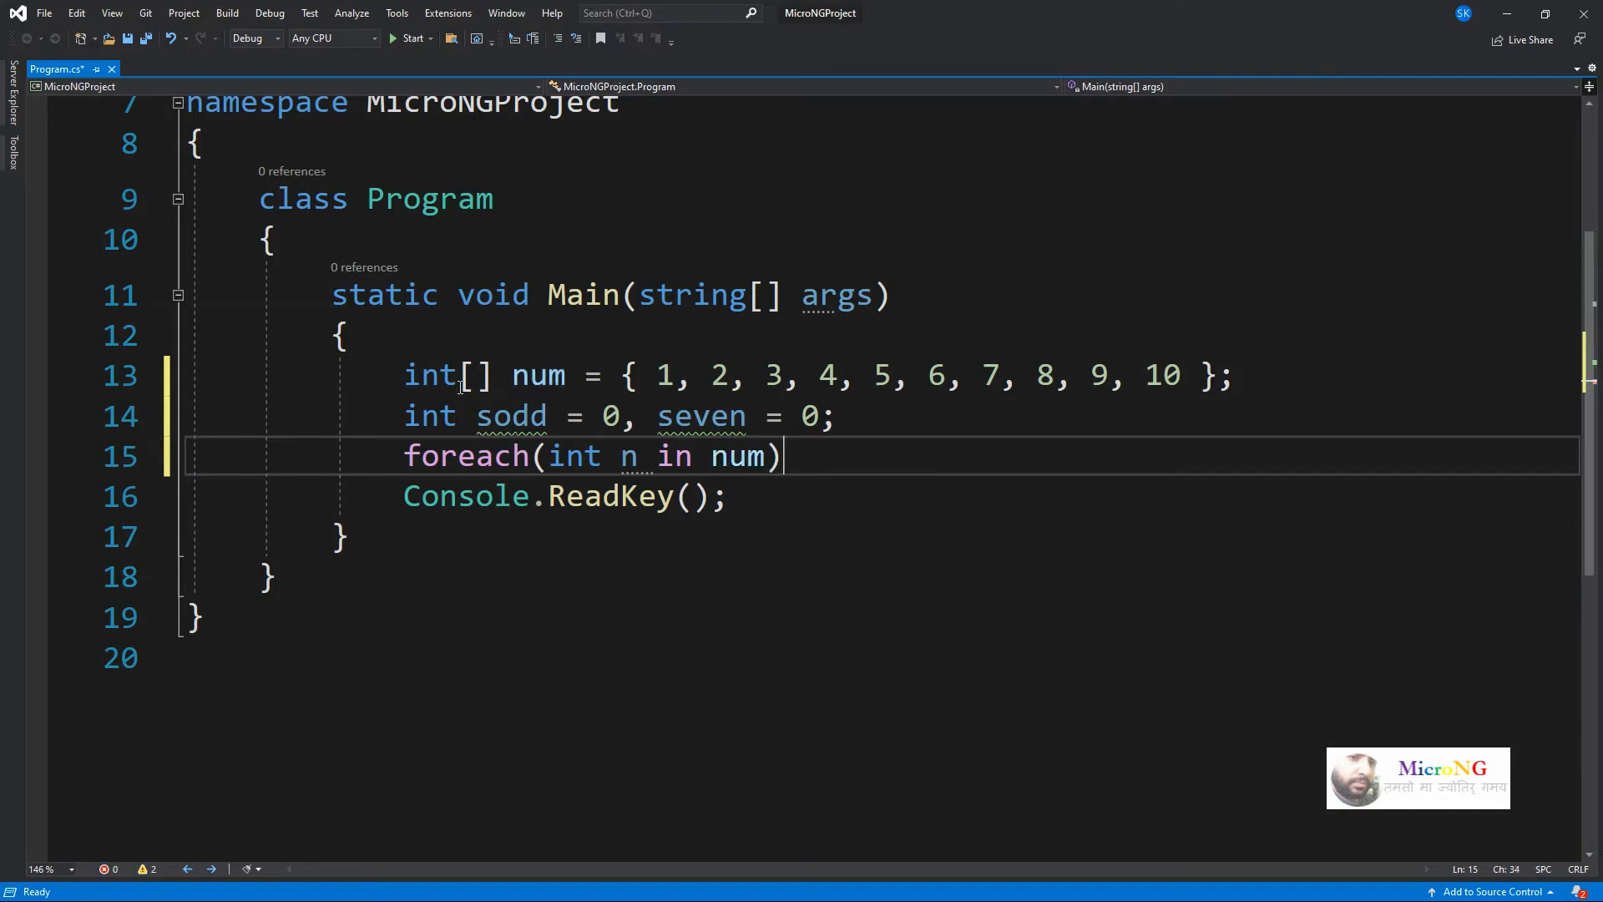
key("Enter")
type("{")
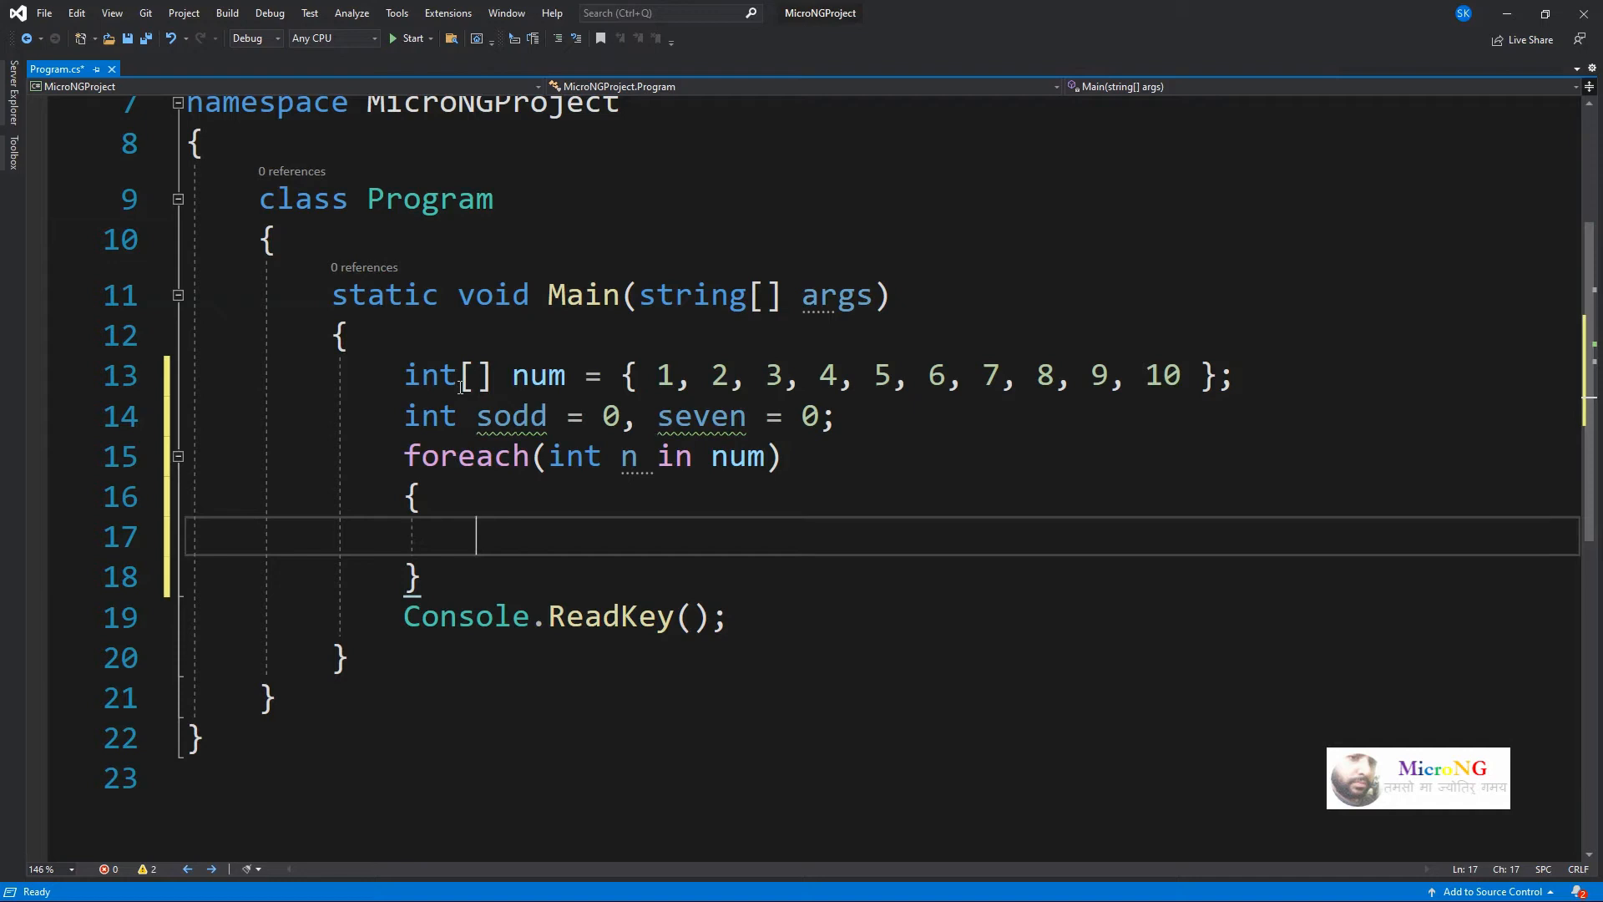
Inside the loop, add if(n%2==0) seven+=n; else sodd+=n;.
type("if(")
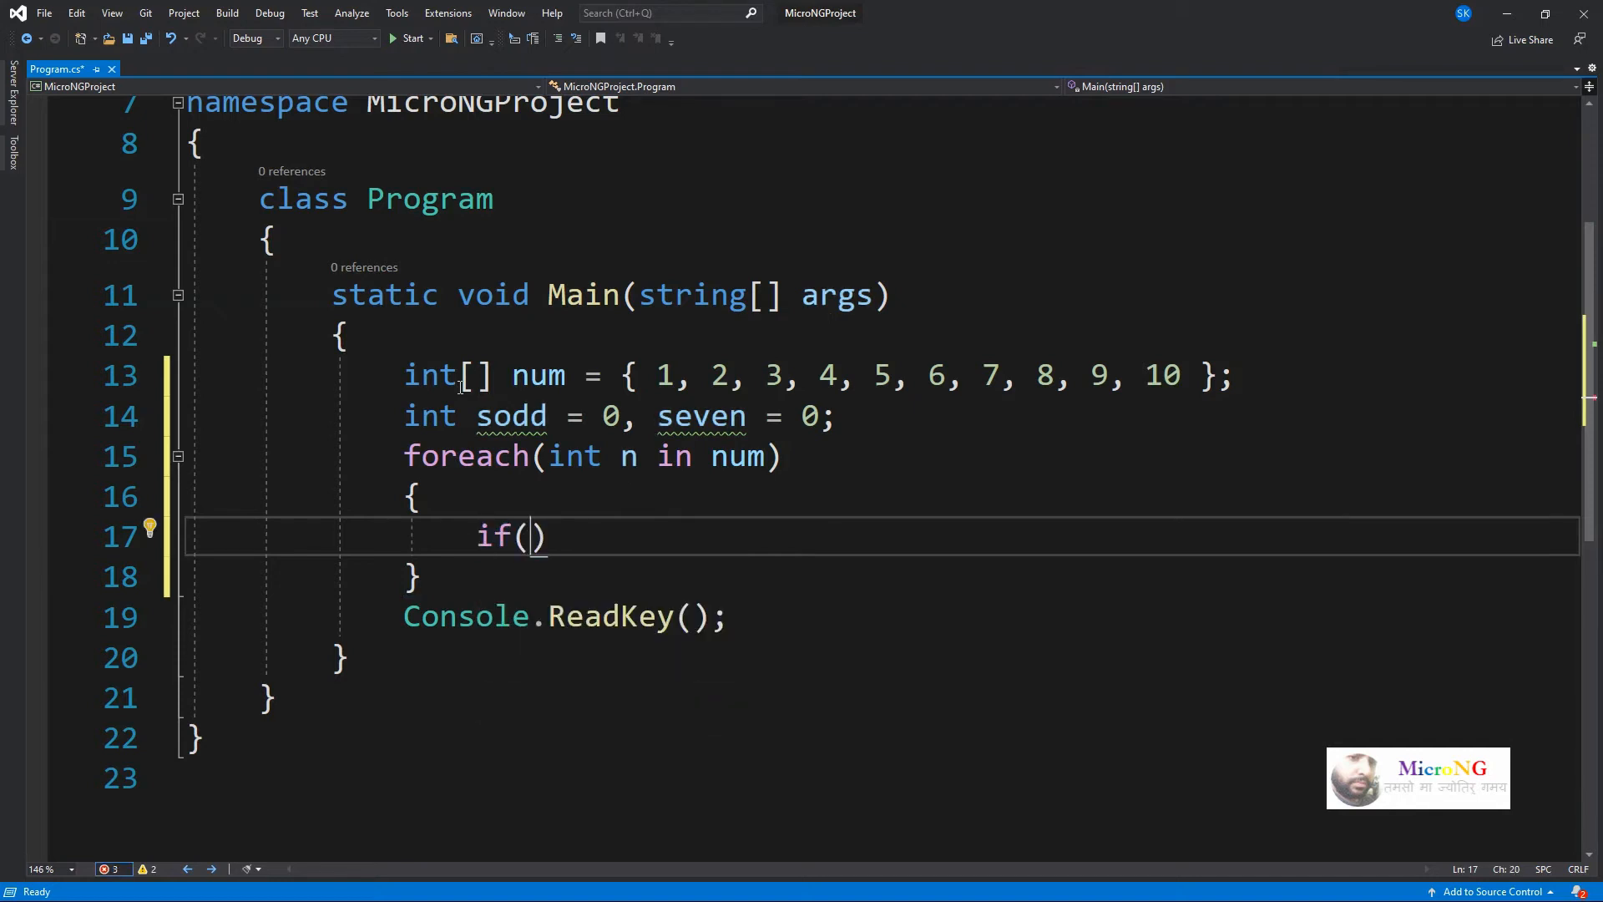
type("n%2")
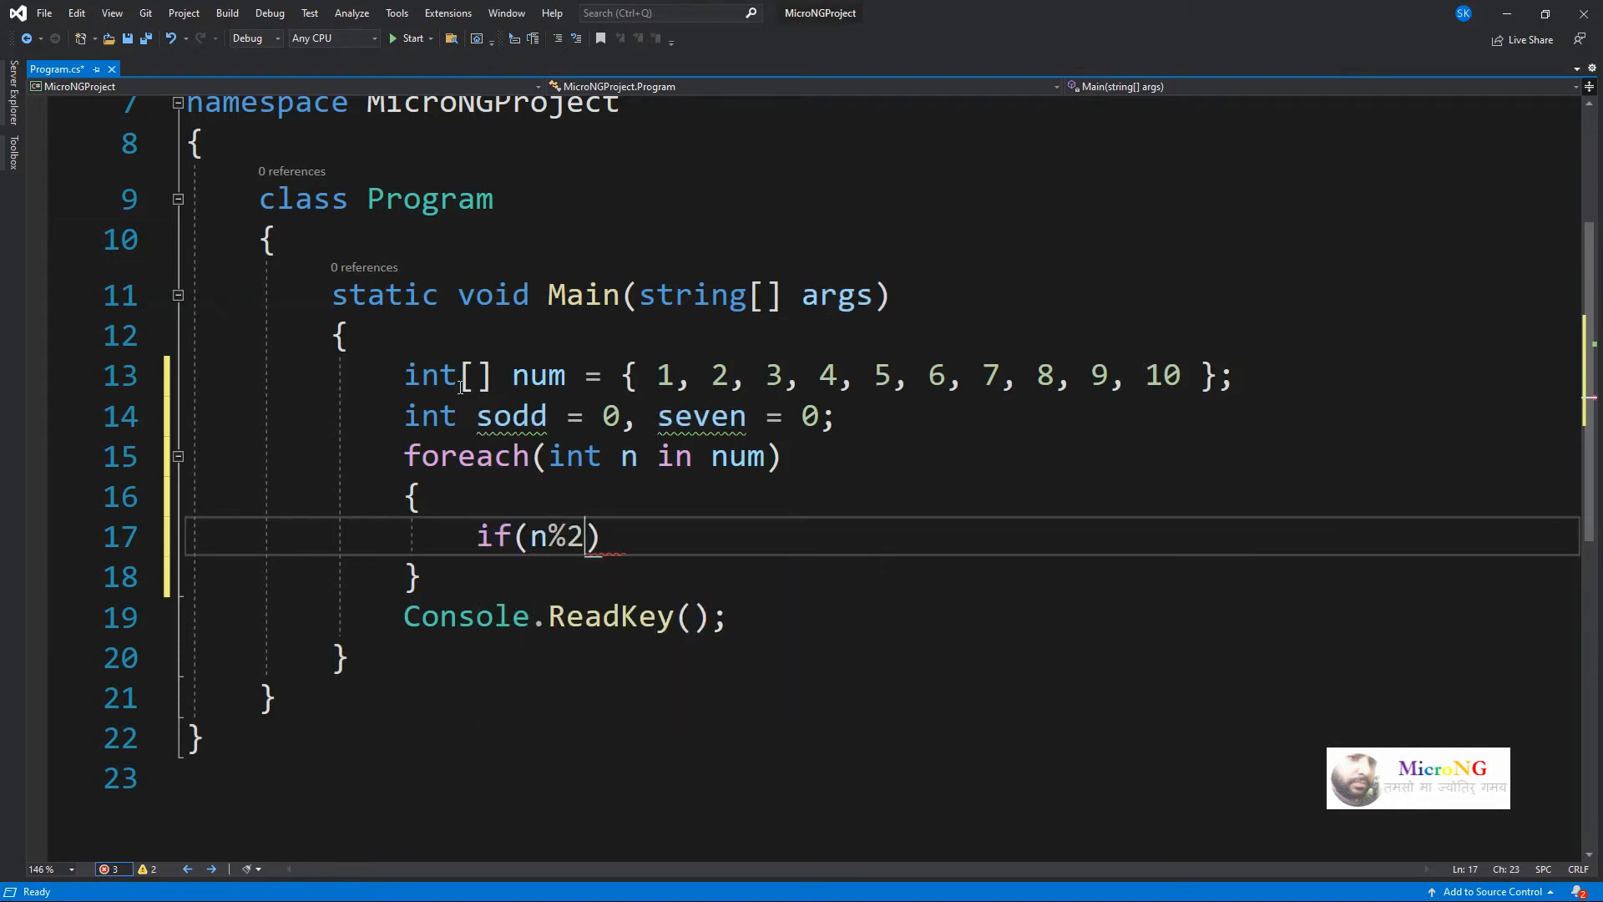
type("==0")
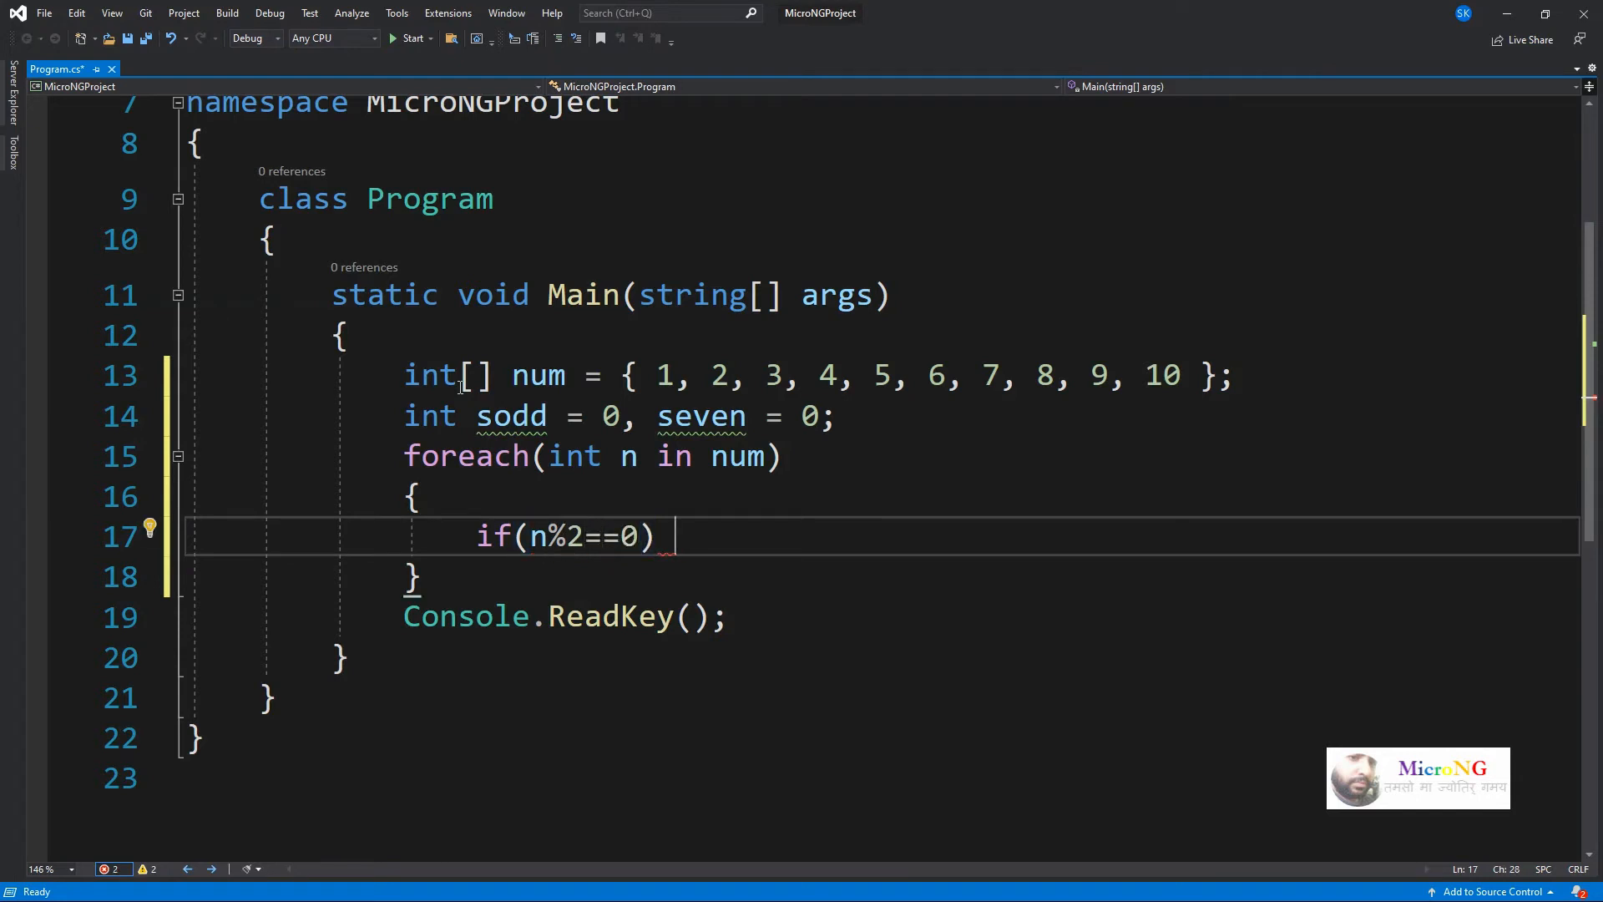
type("seven")
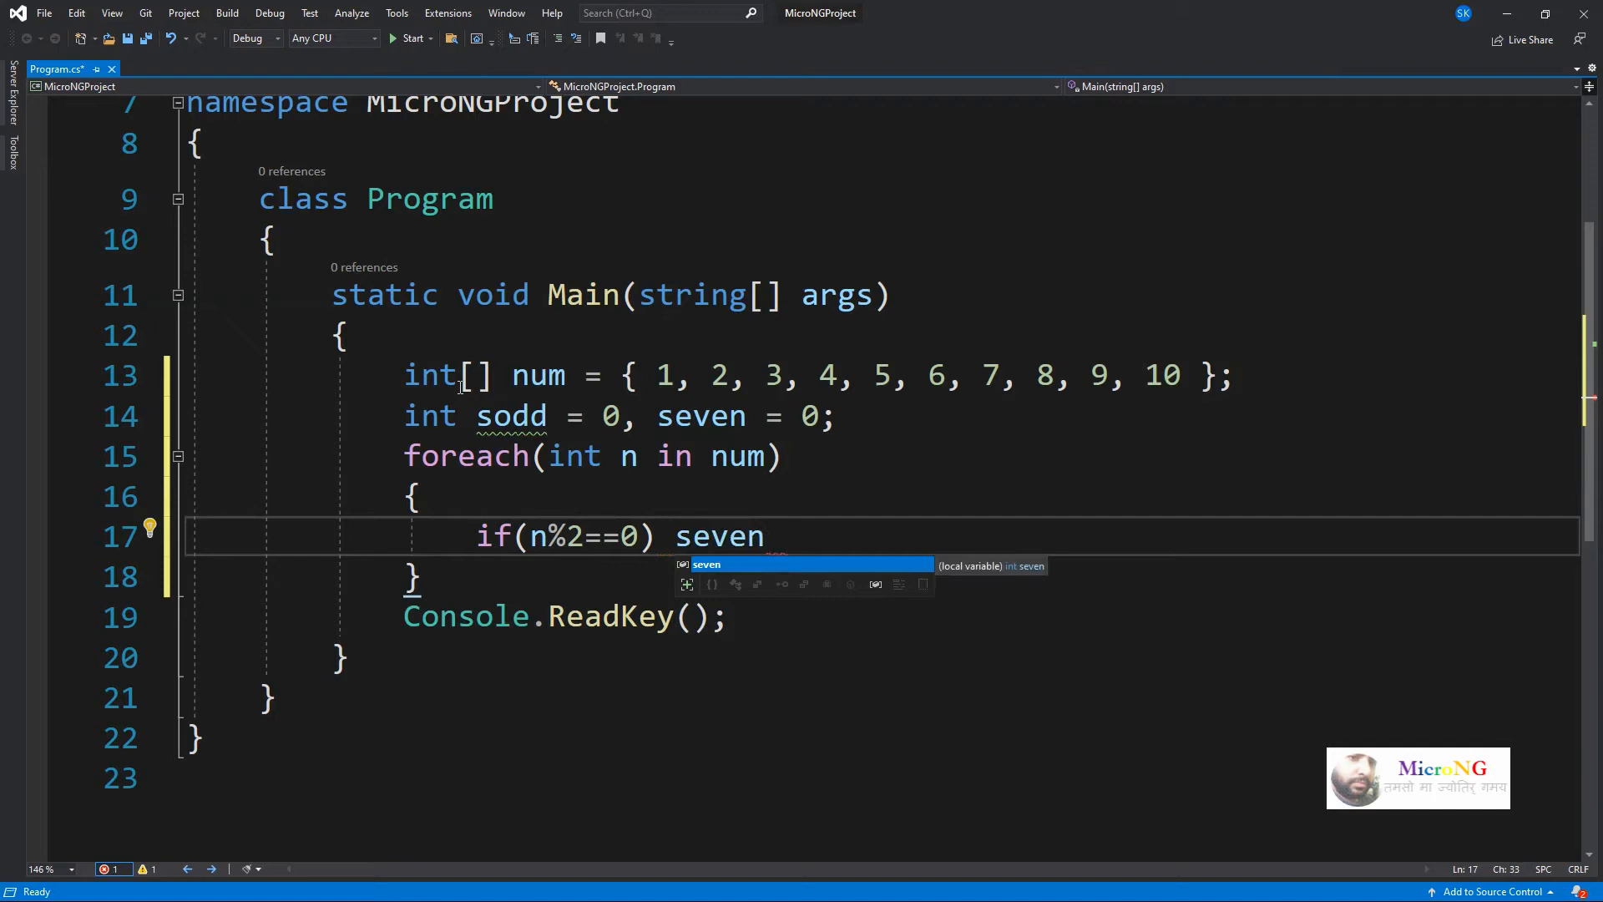
type("+=n")
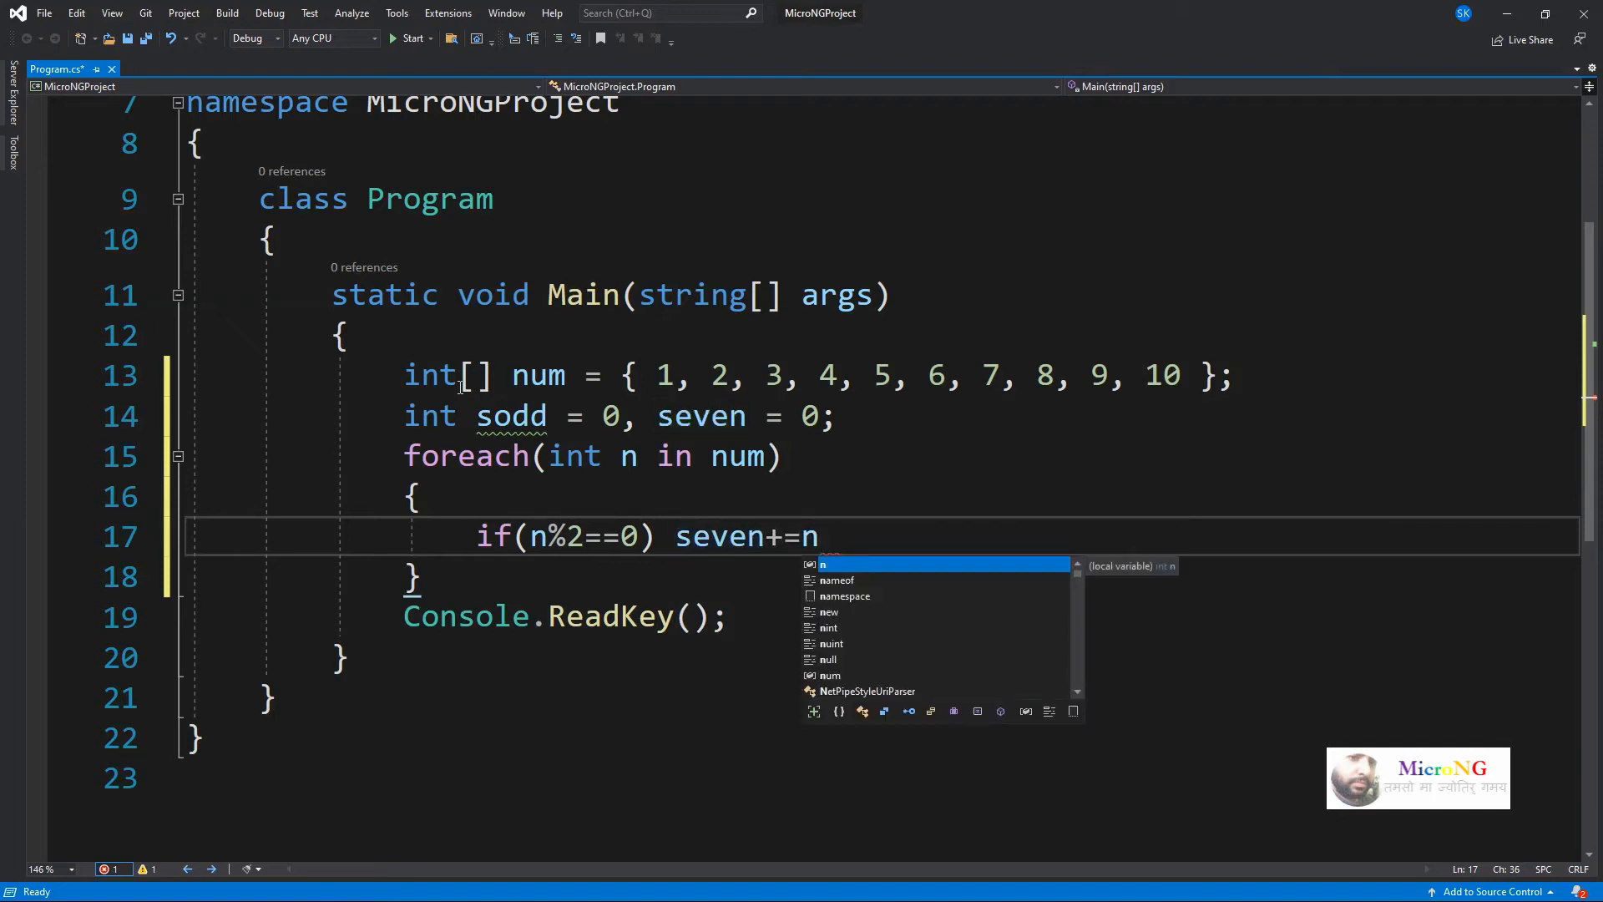
type("else s")
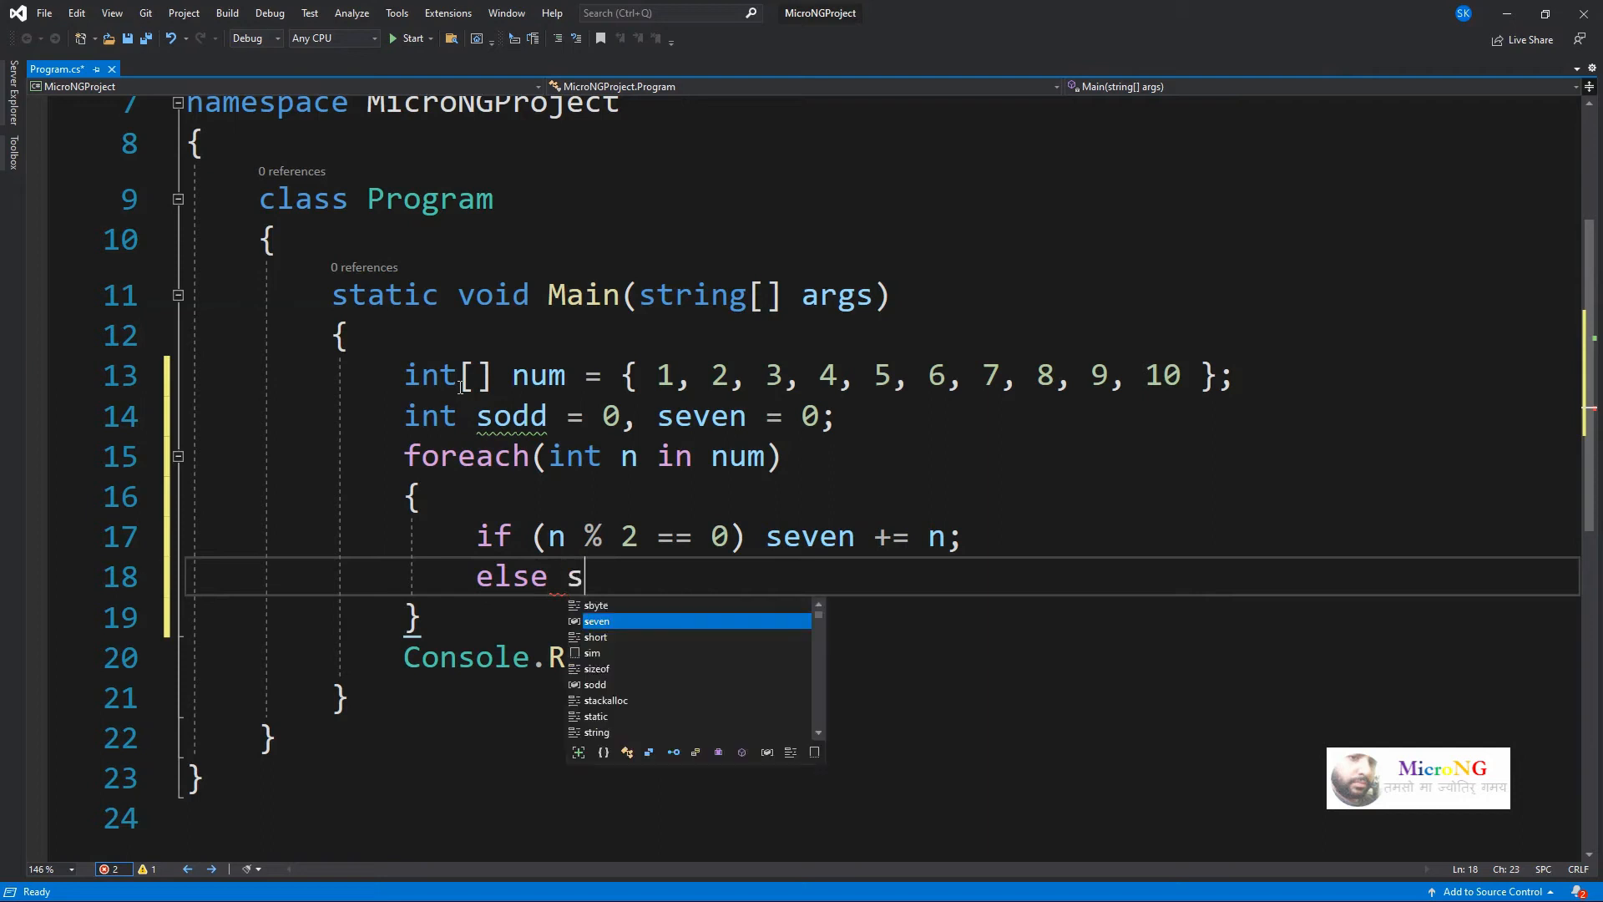
type("odd+=")
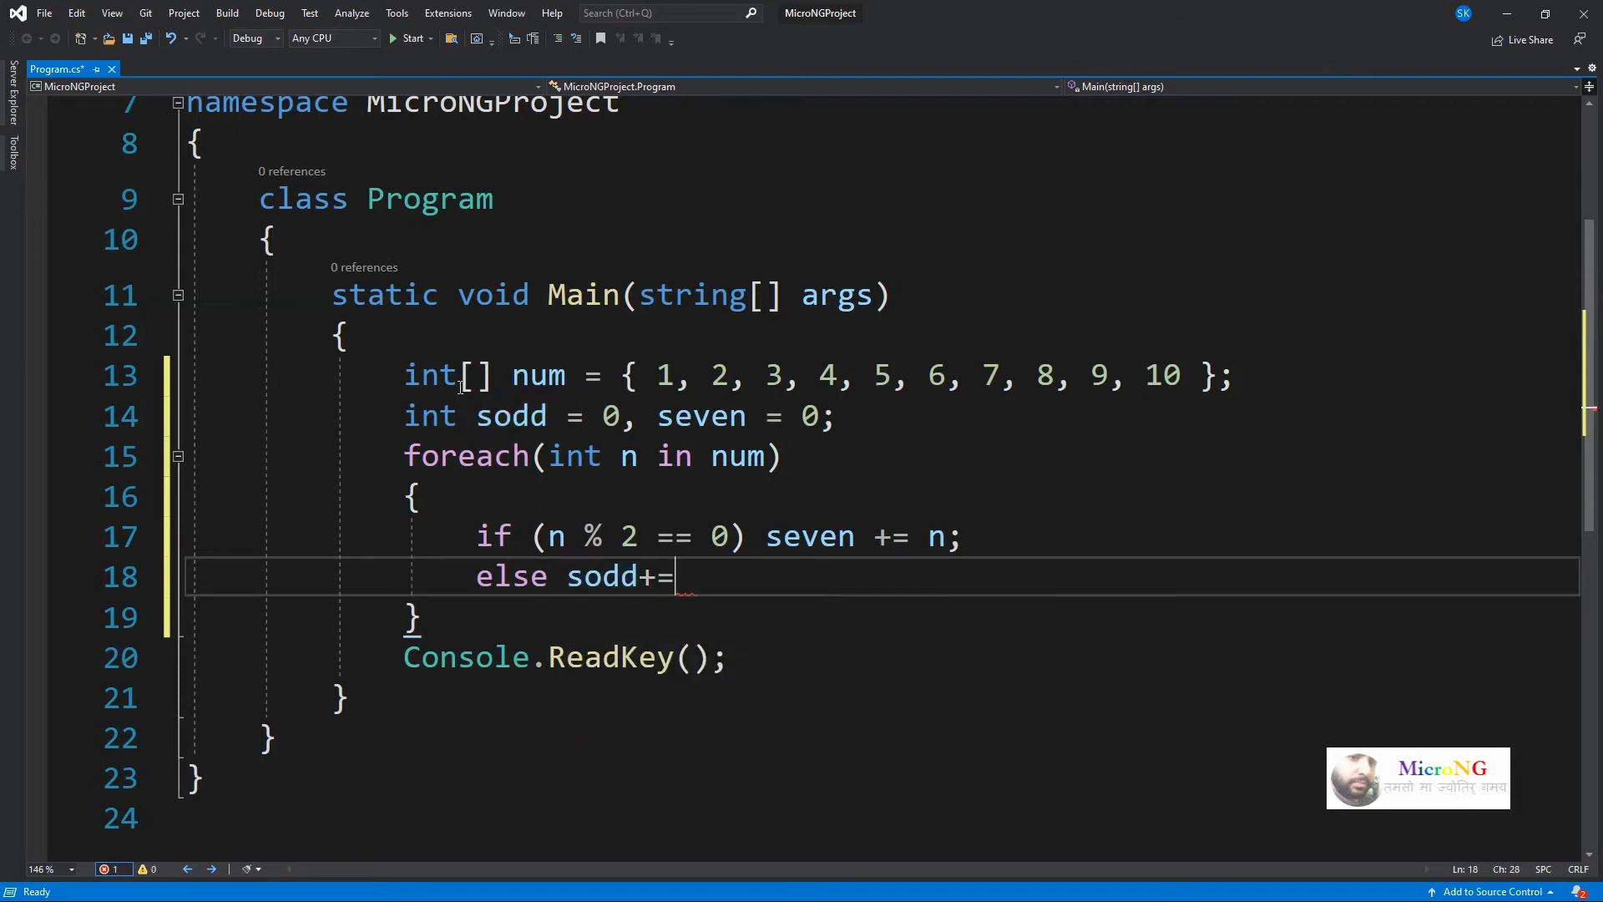
type("n;")
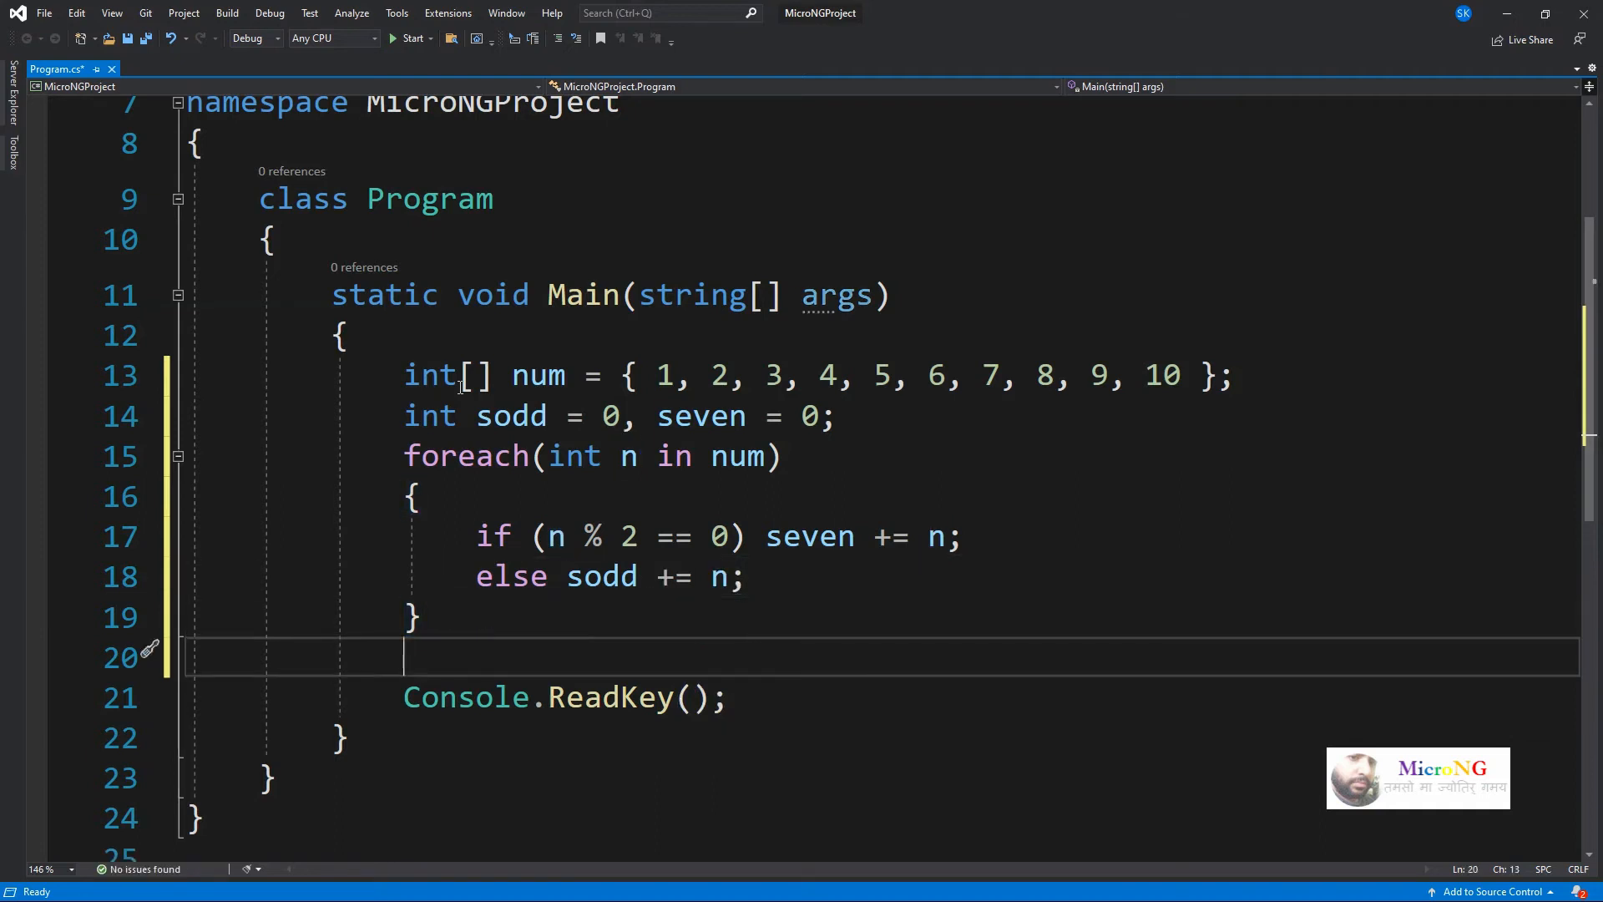
After the loop, write Console.WriteLine($"\nSum of even-numbers : {seven}");.
type("Consol")
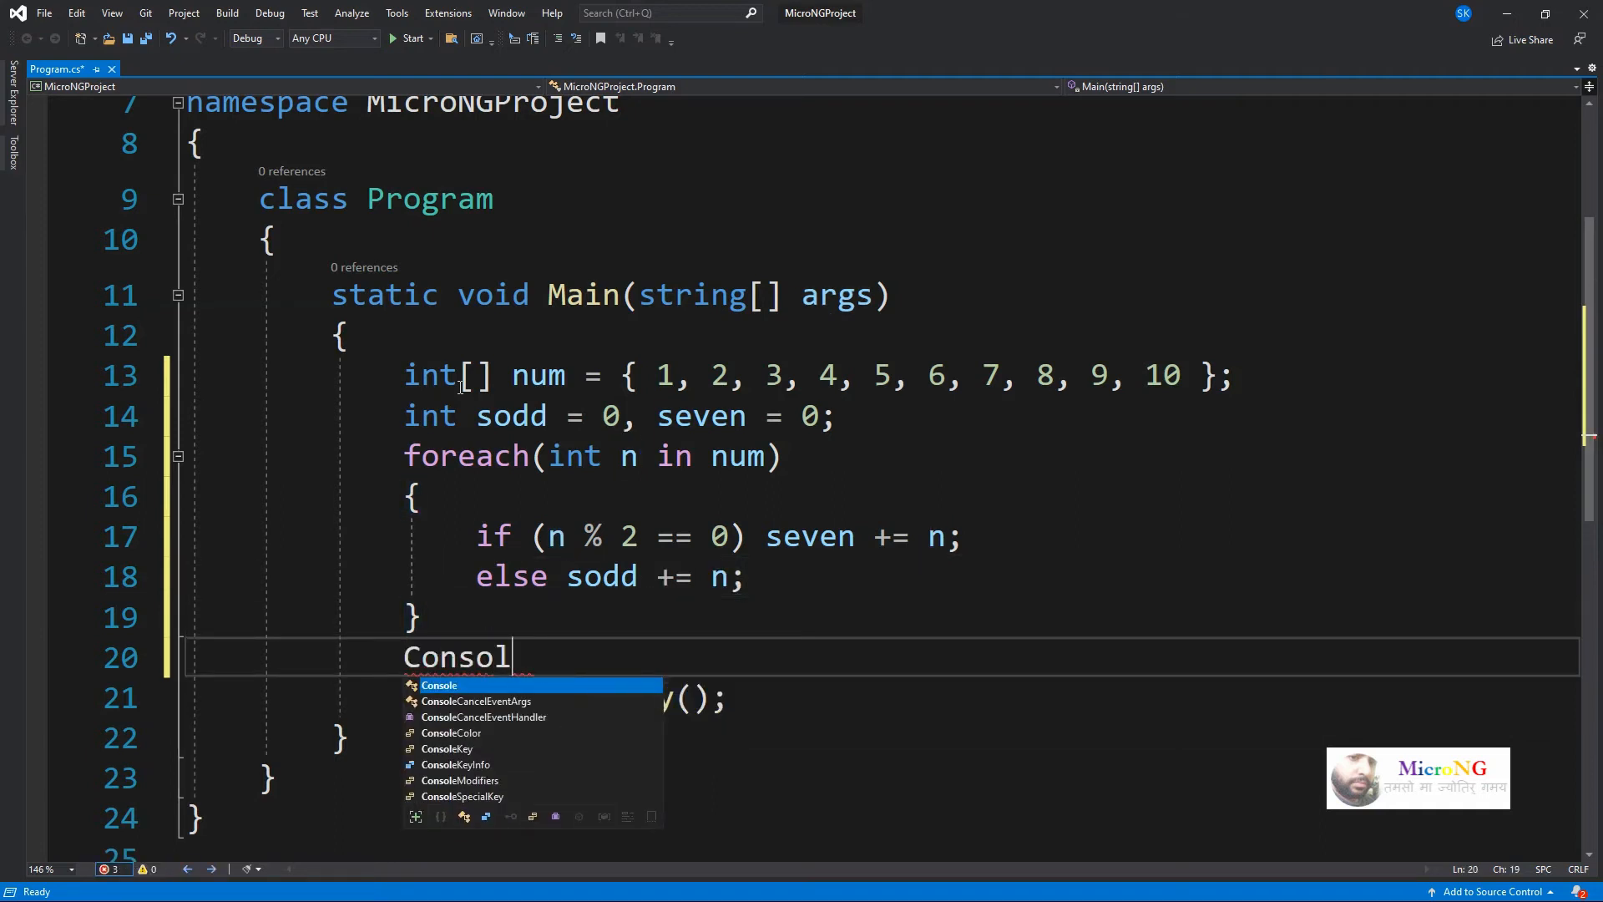
type(".")
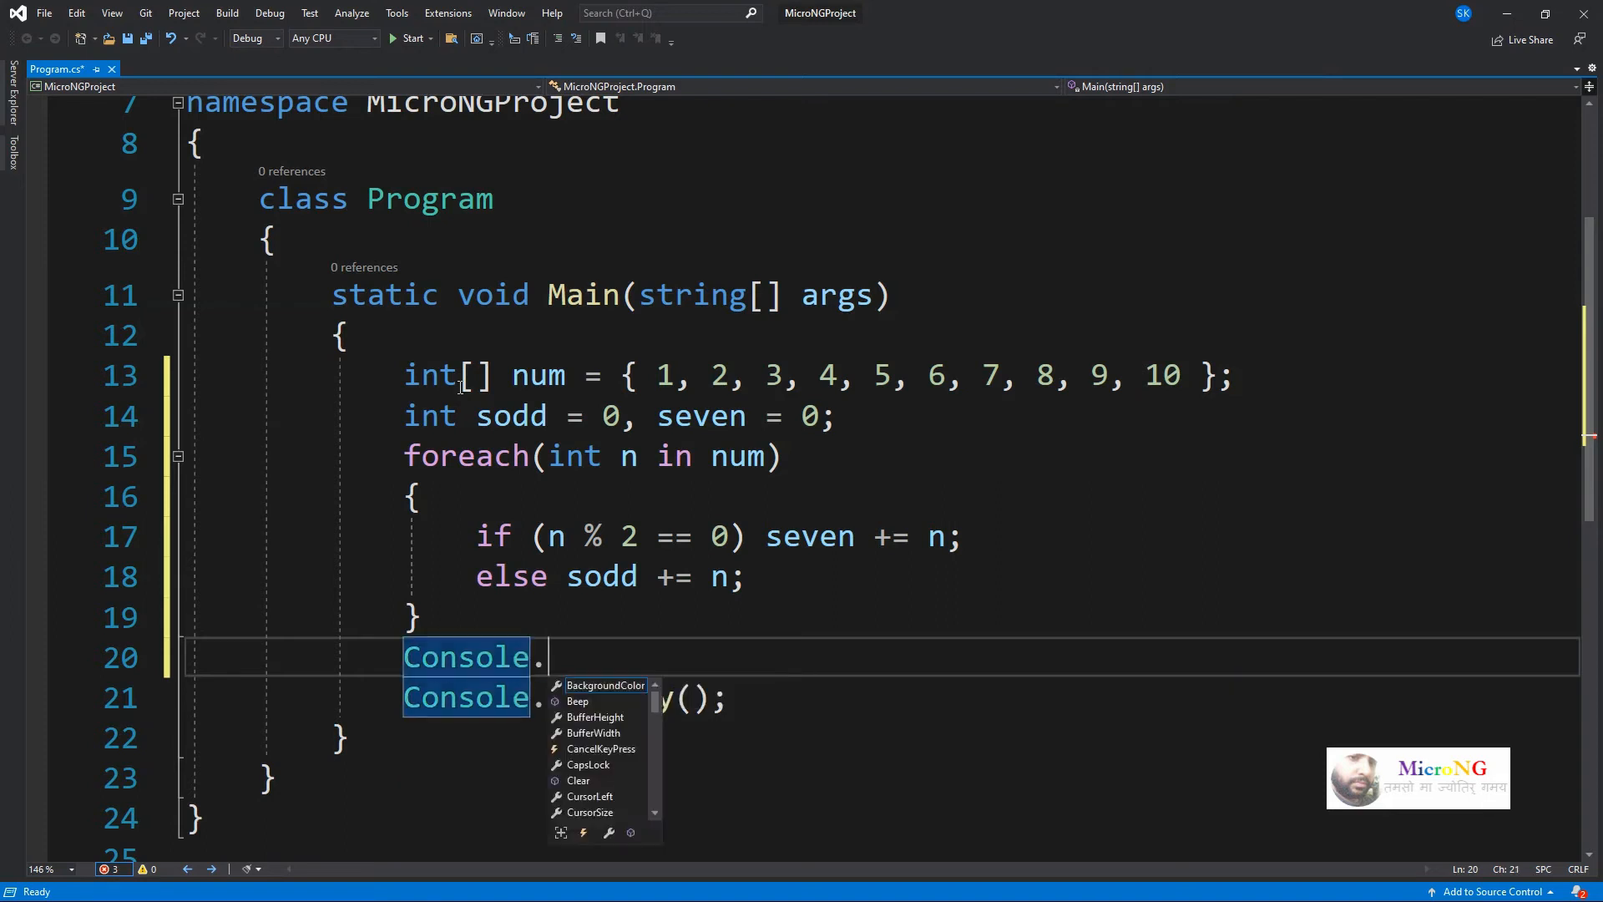
type("WriteLine($\"\\nSum")
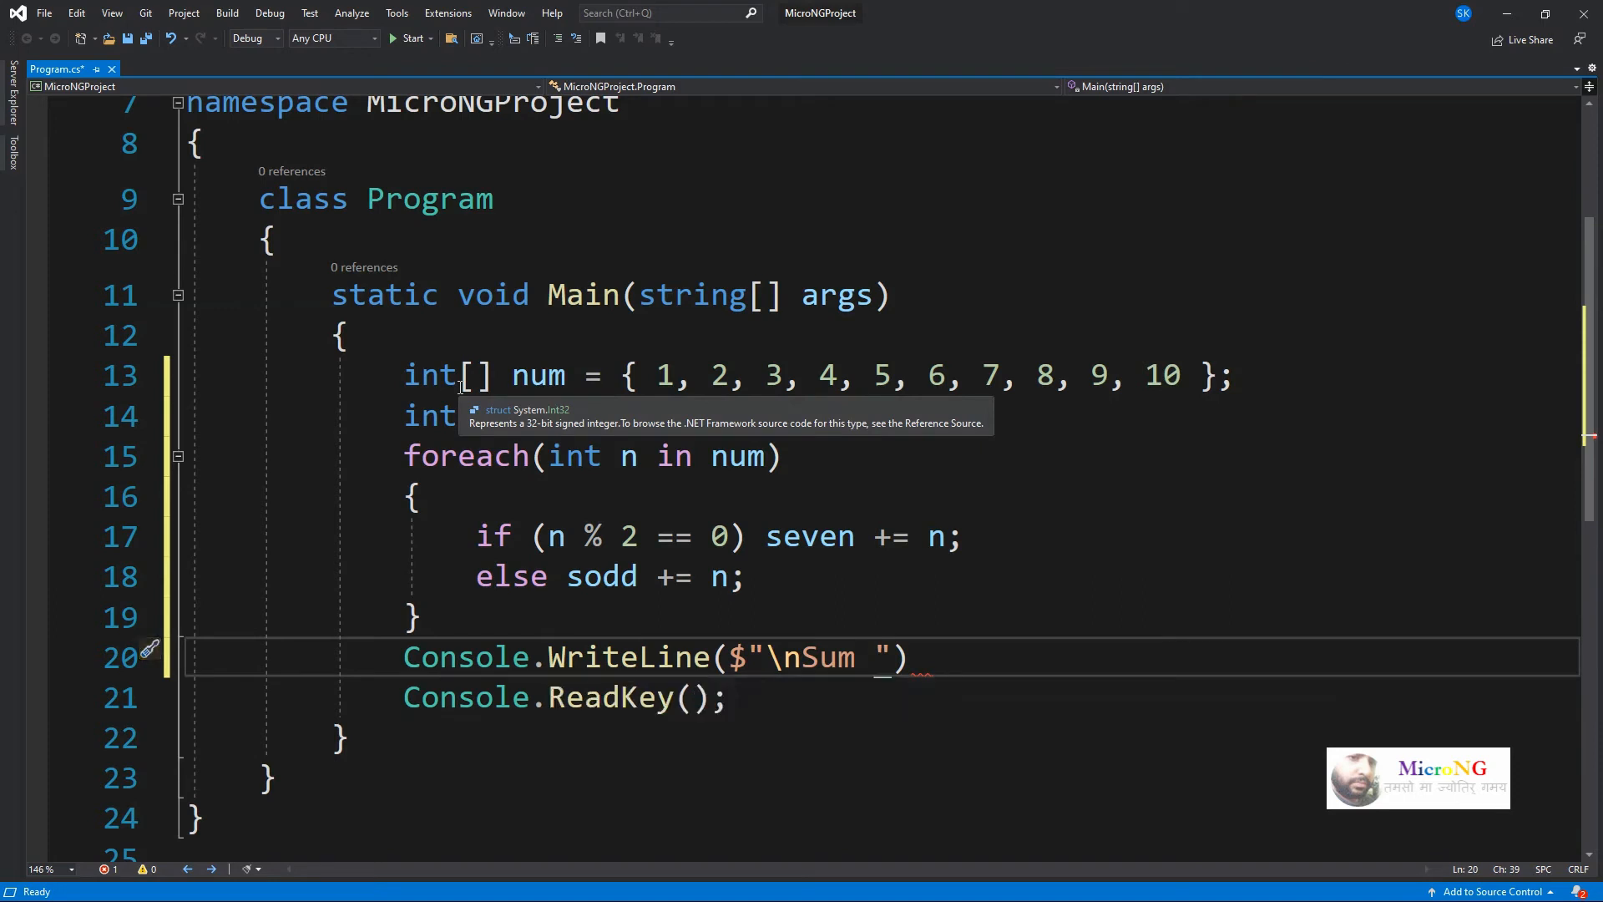
type("of")
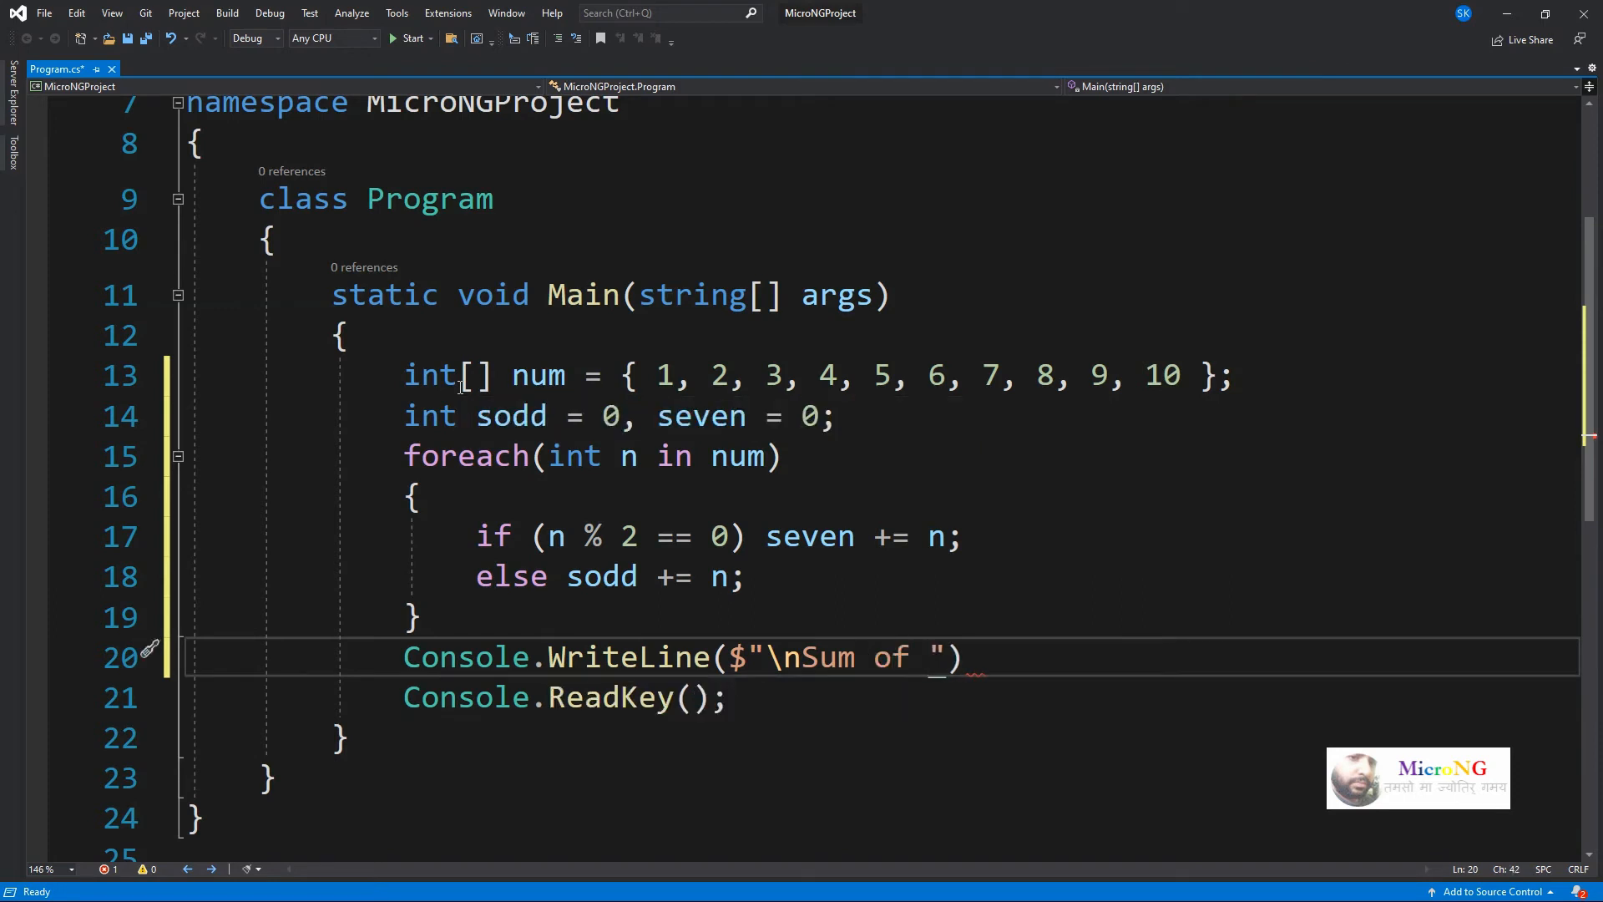
type("even")
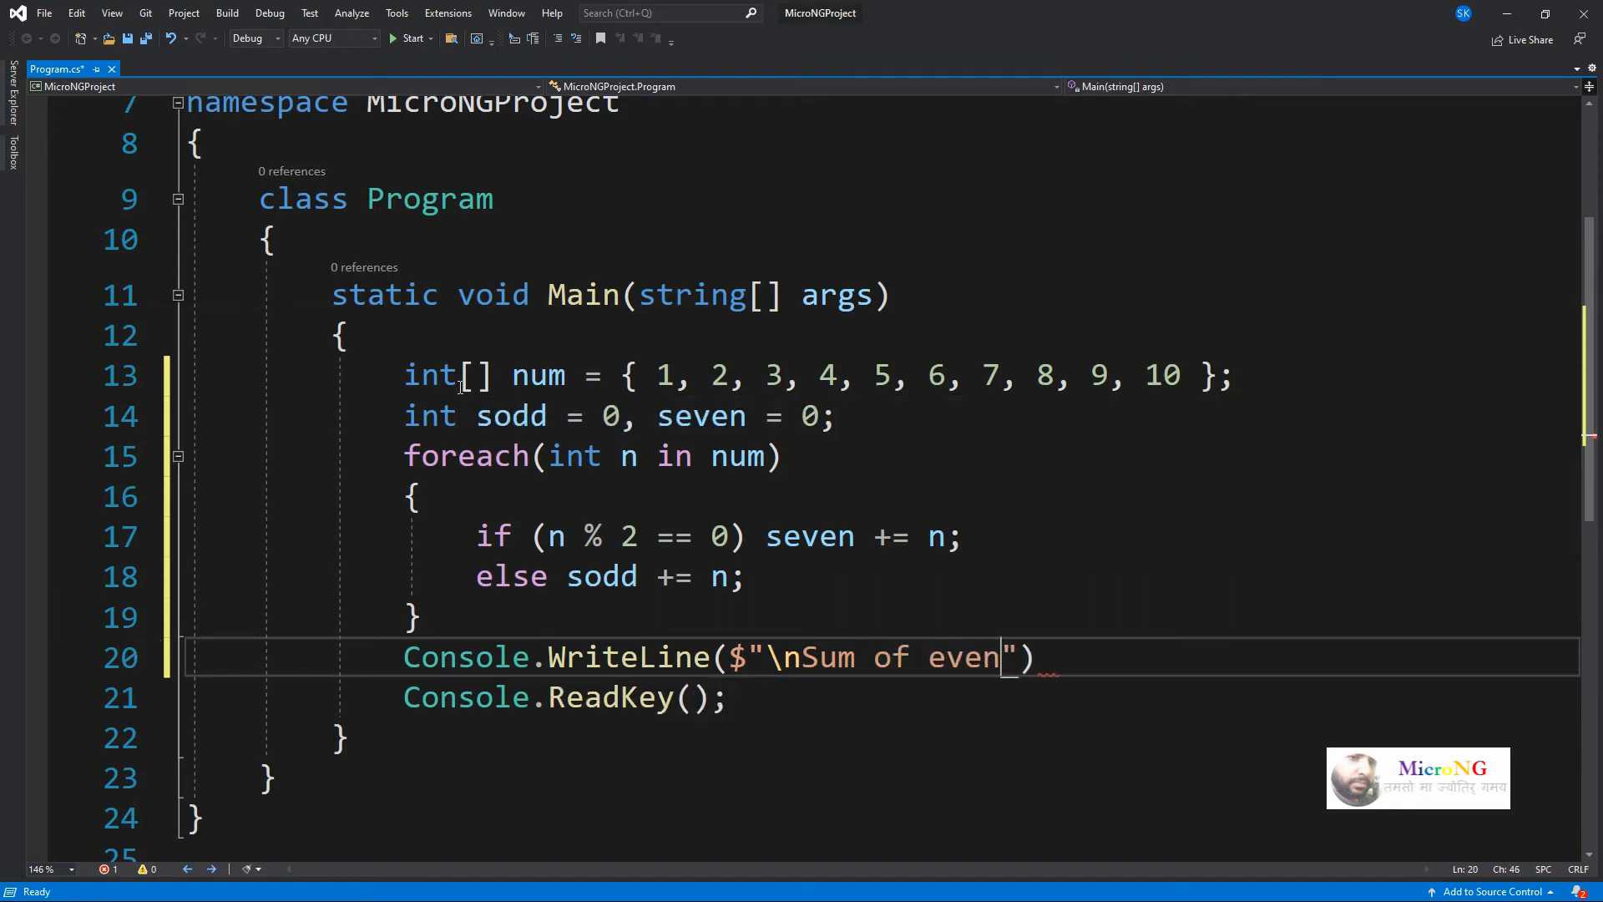
type("-numbers :")
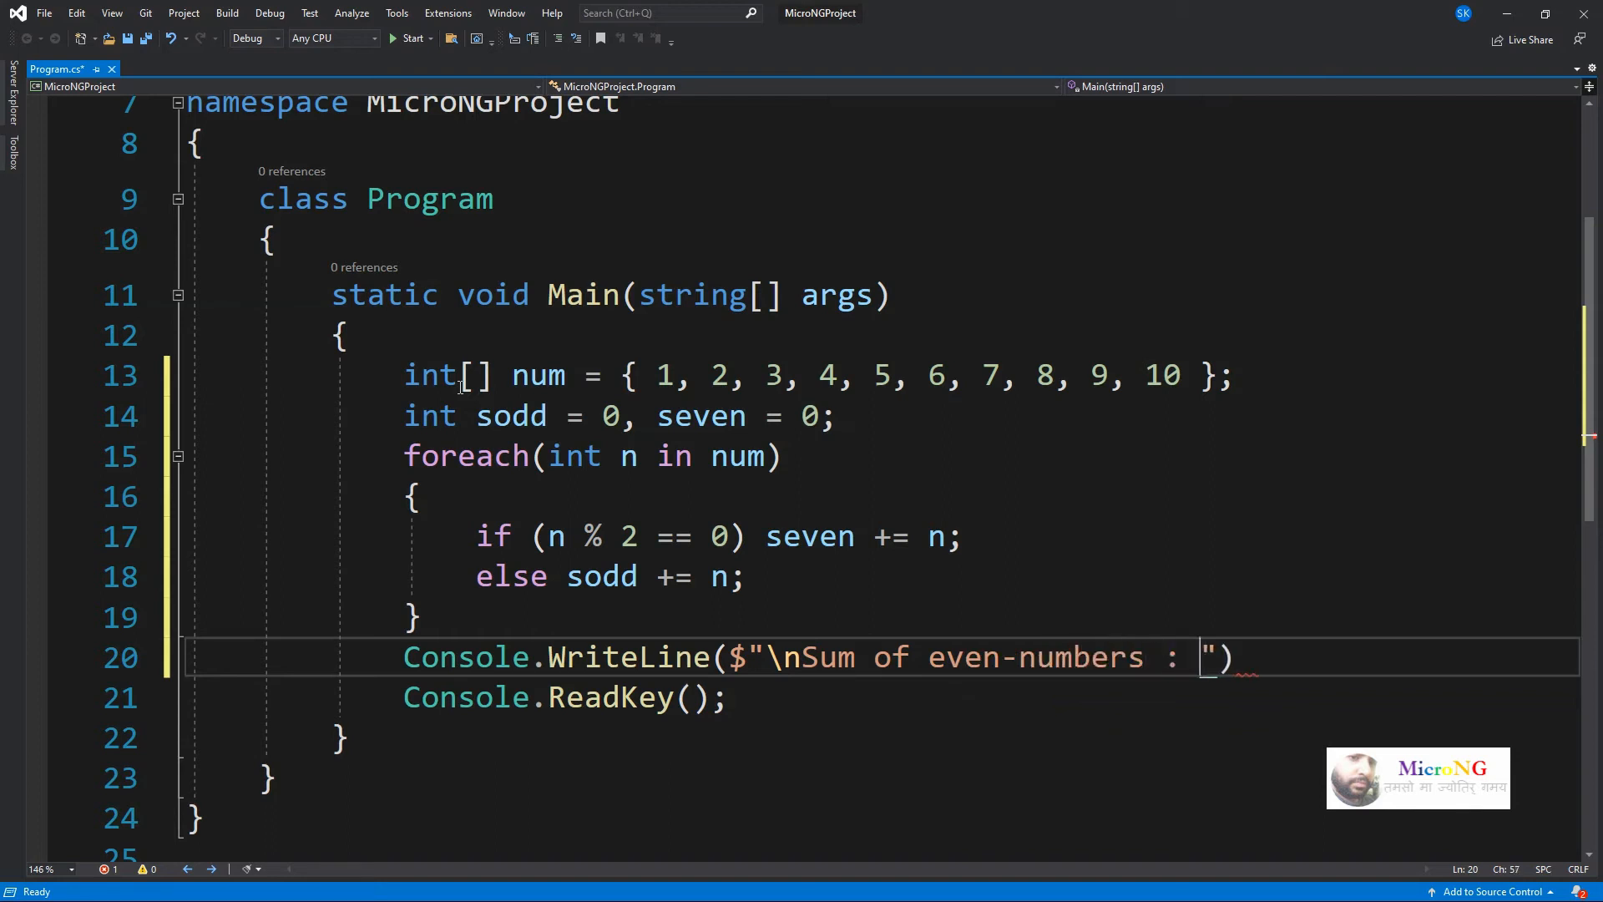
type("{}")
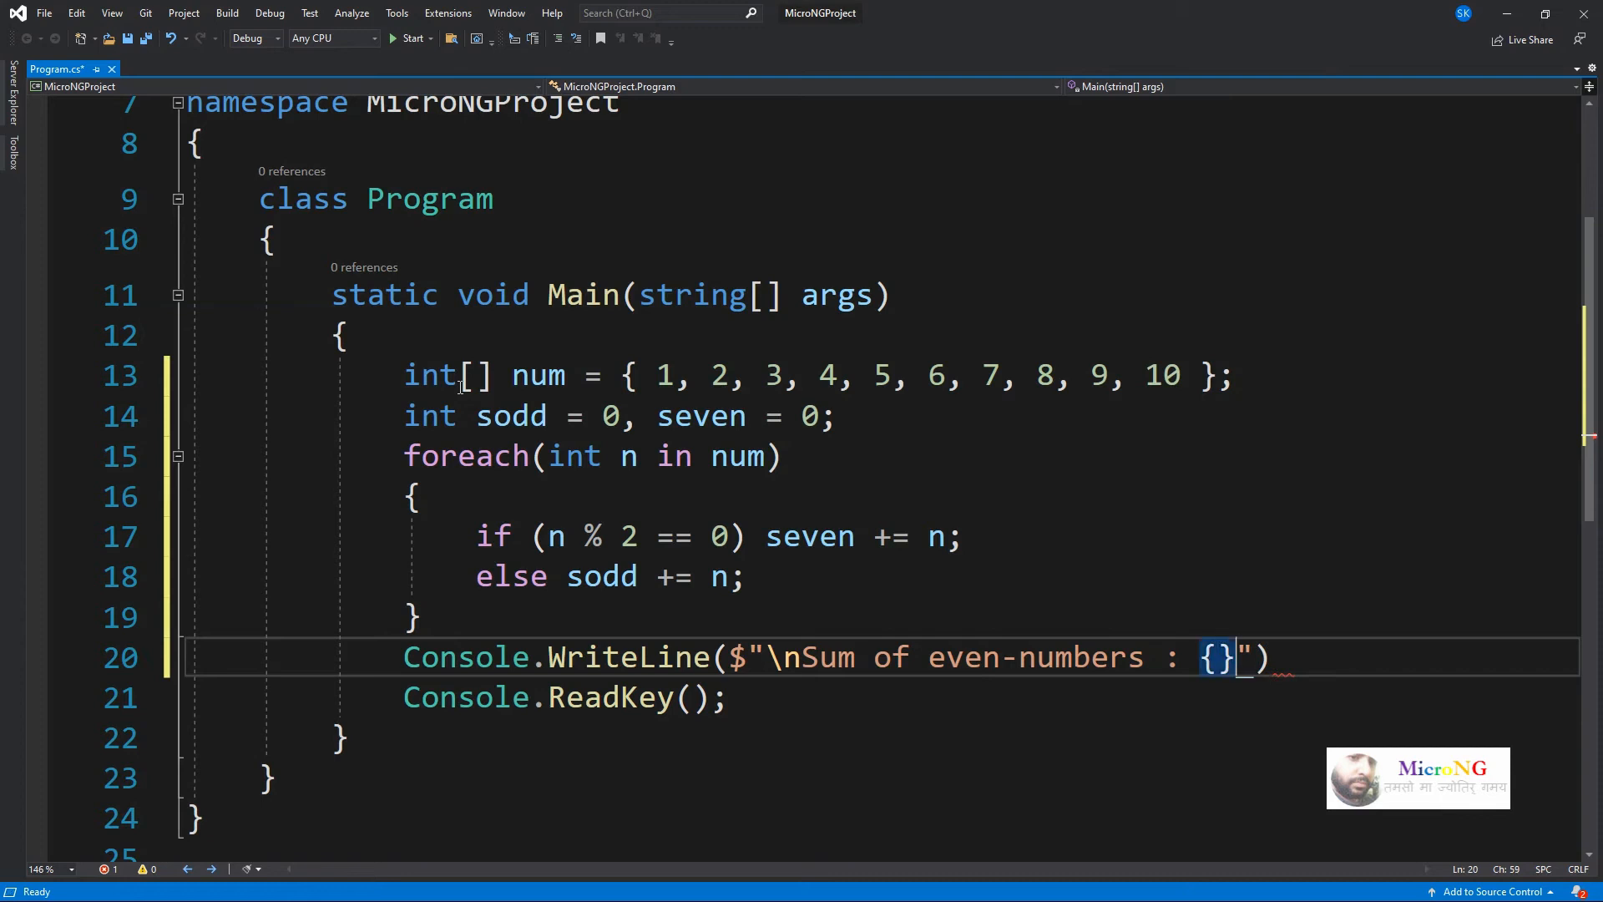
key("Left")
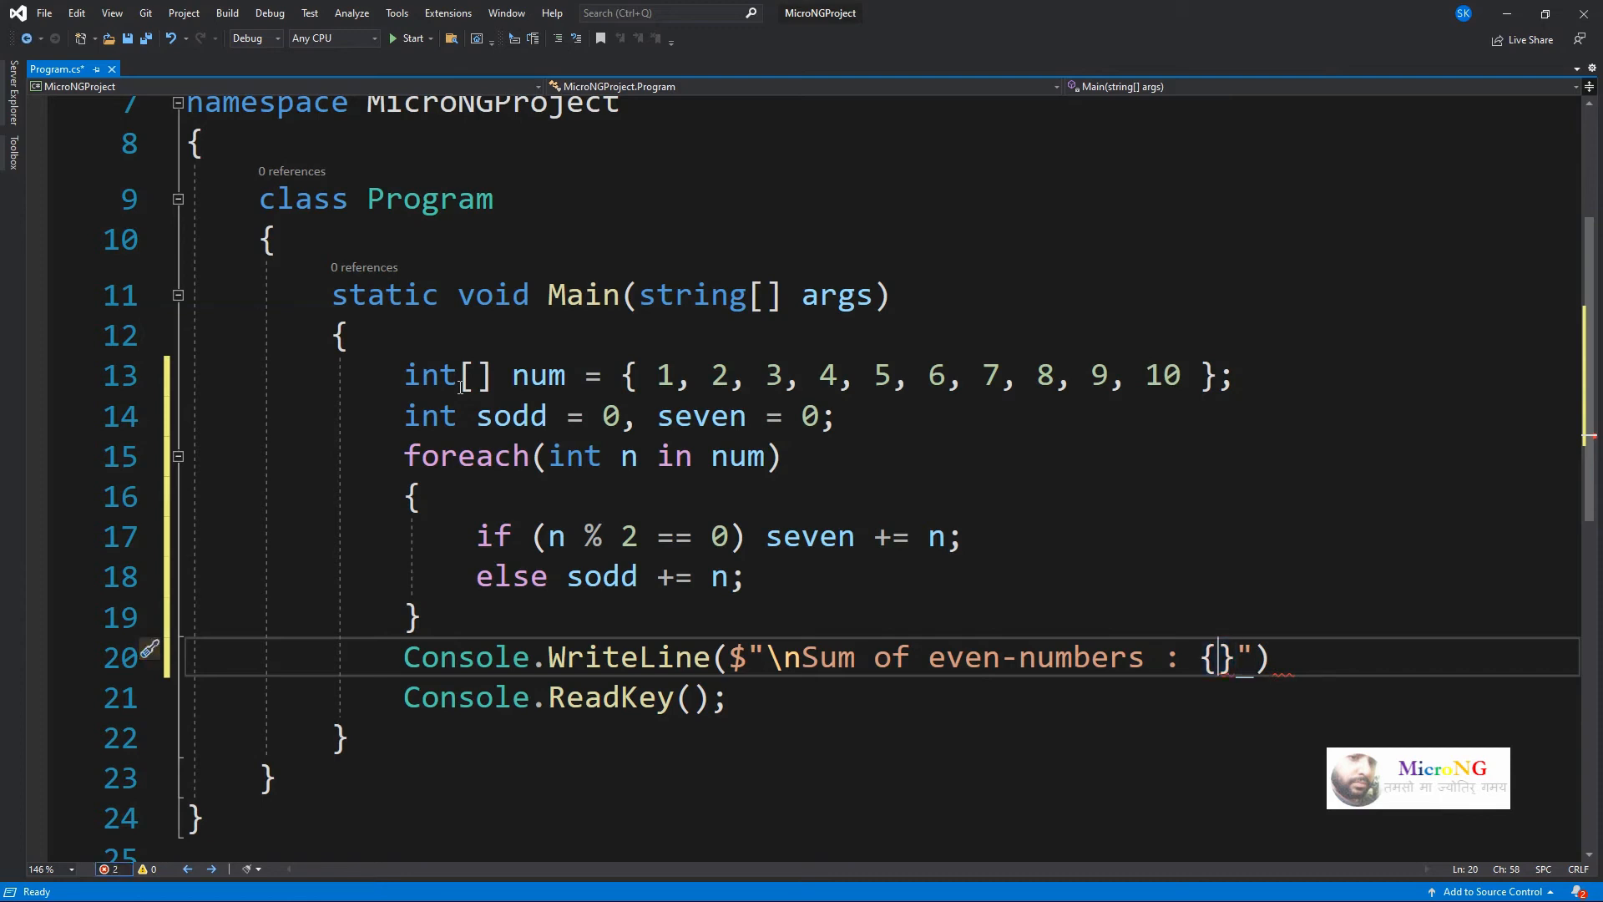
type("seven")
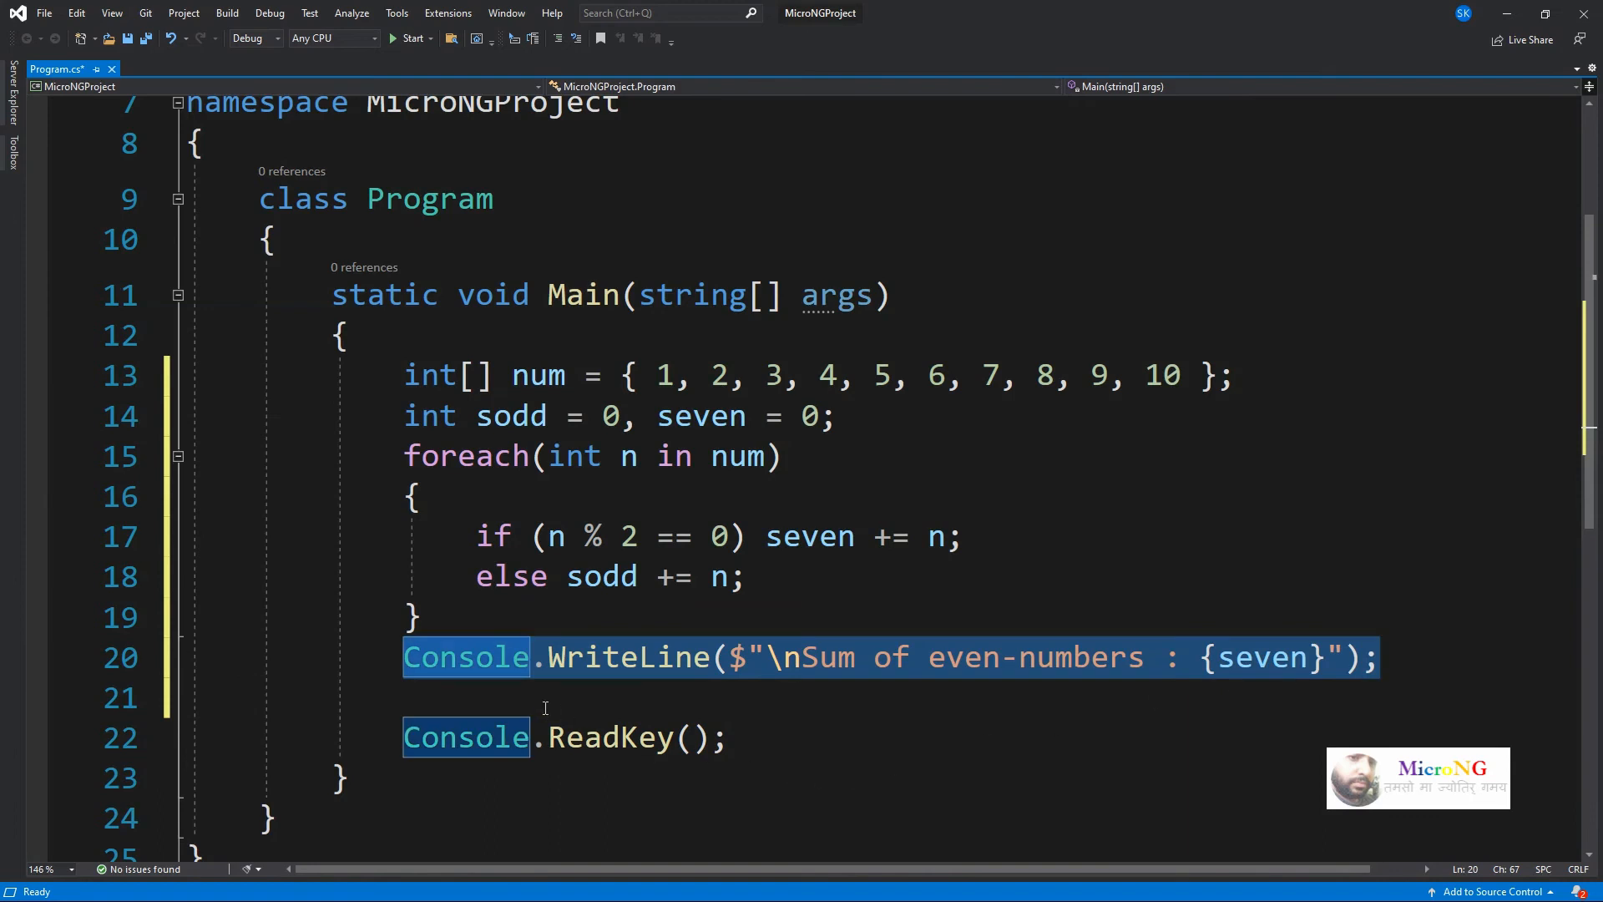
Edit the duplicated line to print "Sum of odd-numbers : {sodd}" and run, showing 30 and 25.
left_click(809, 698)
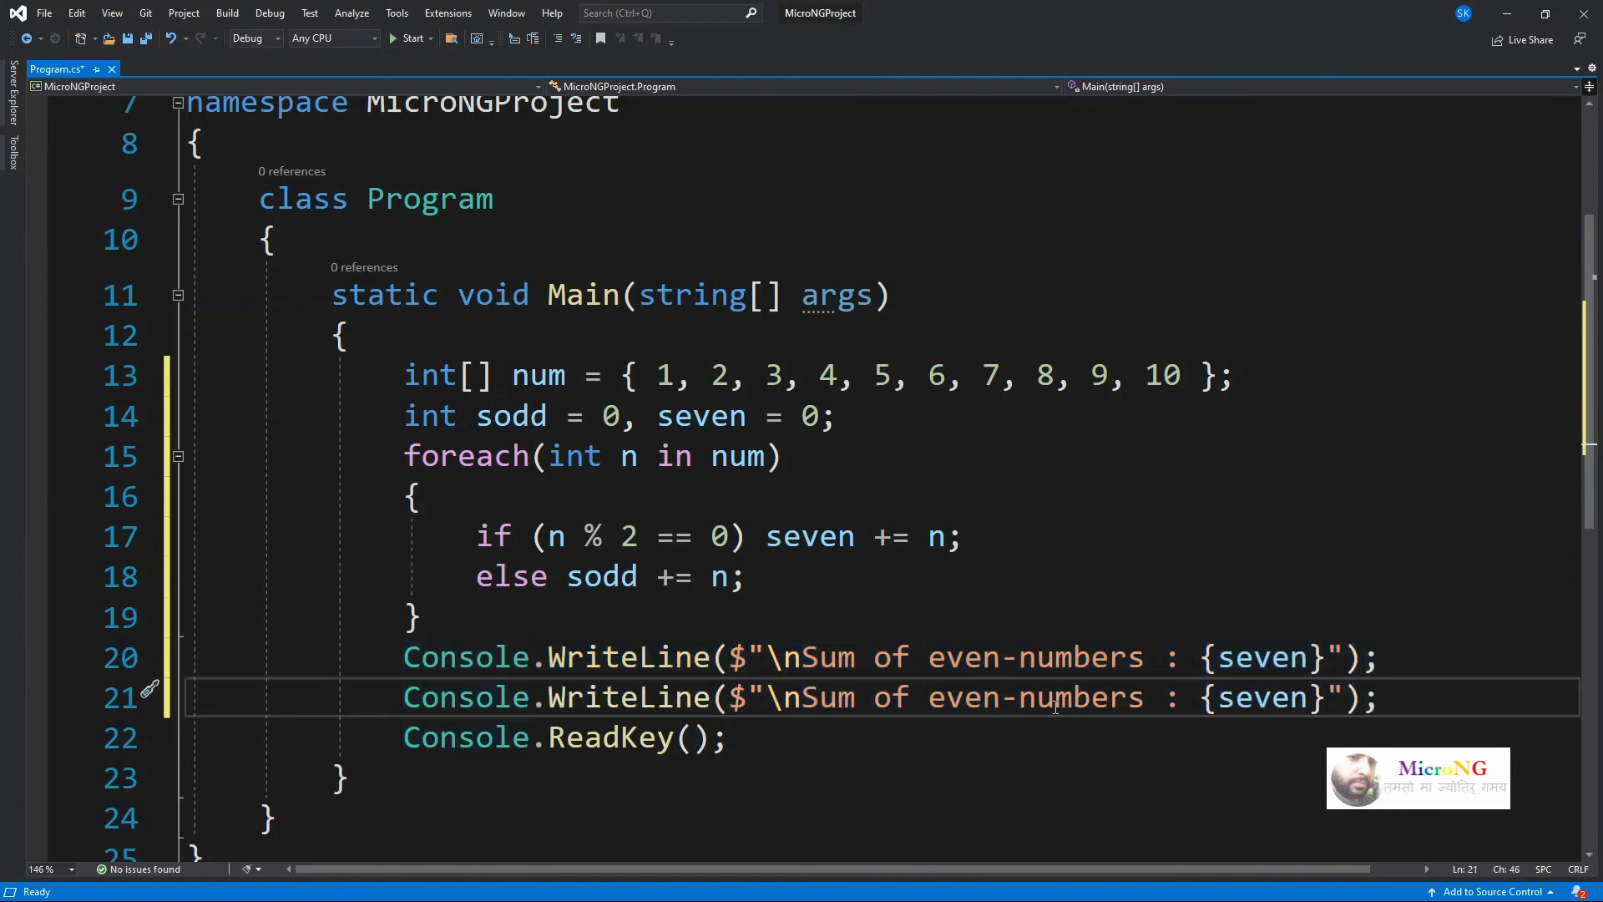
key("Backspace")
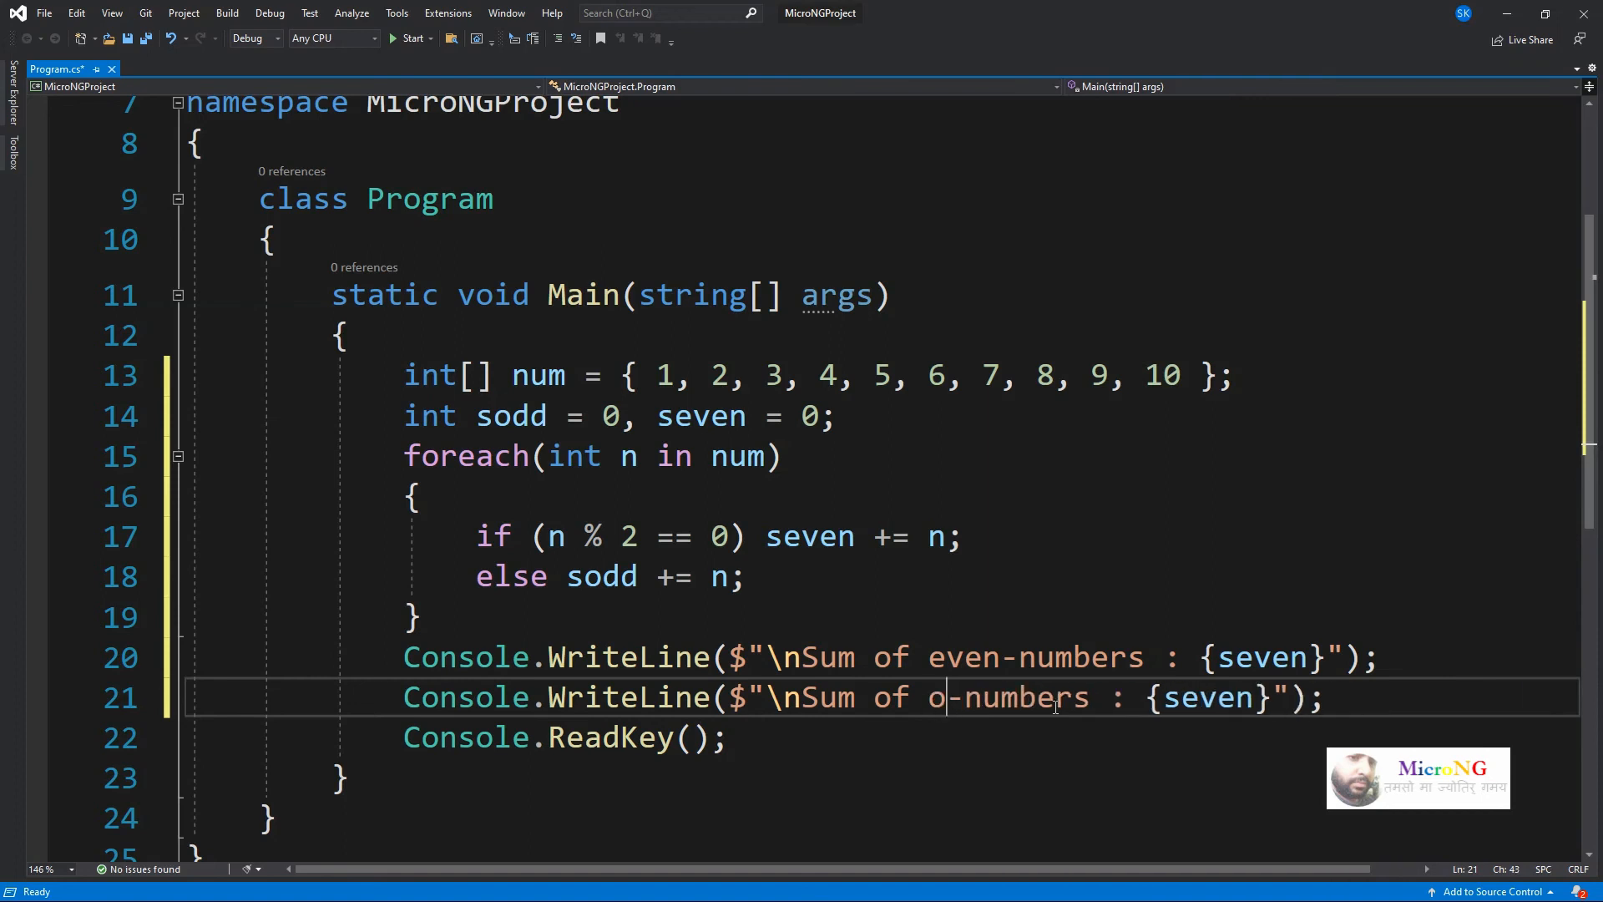
type("dd")
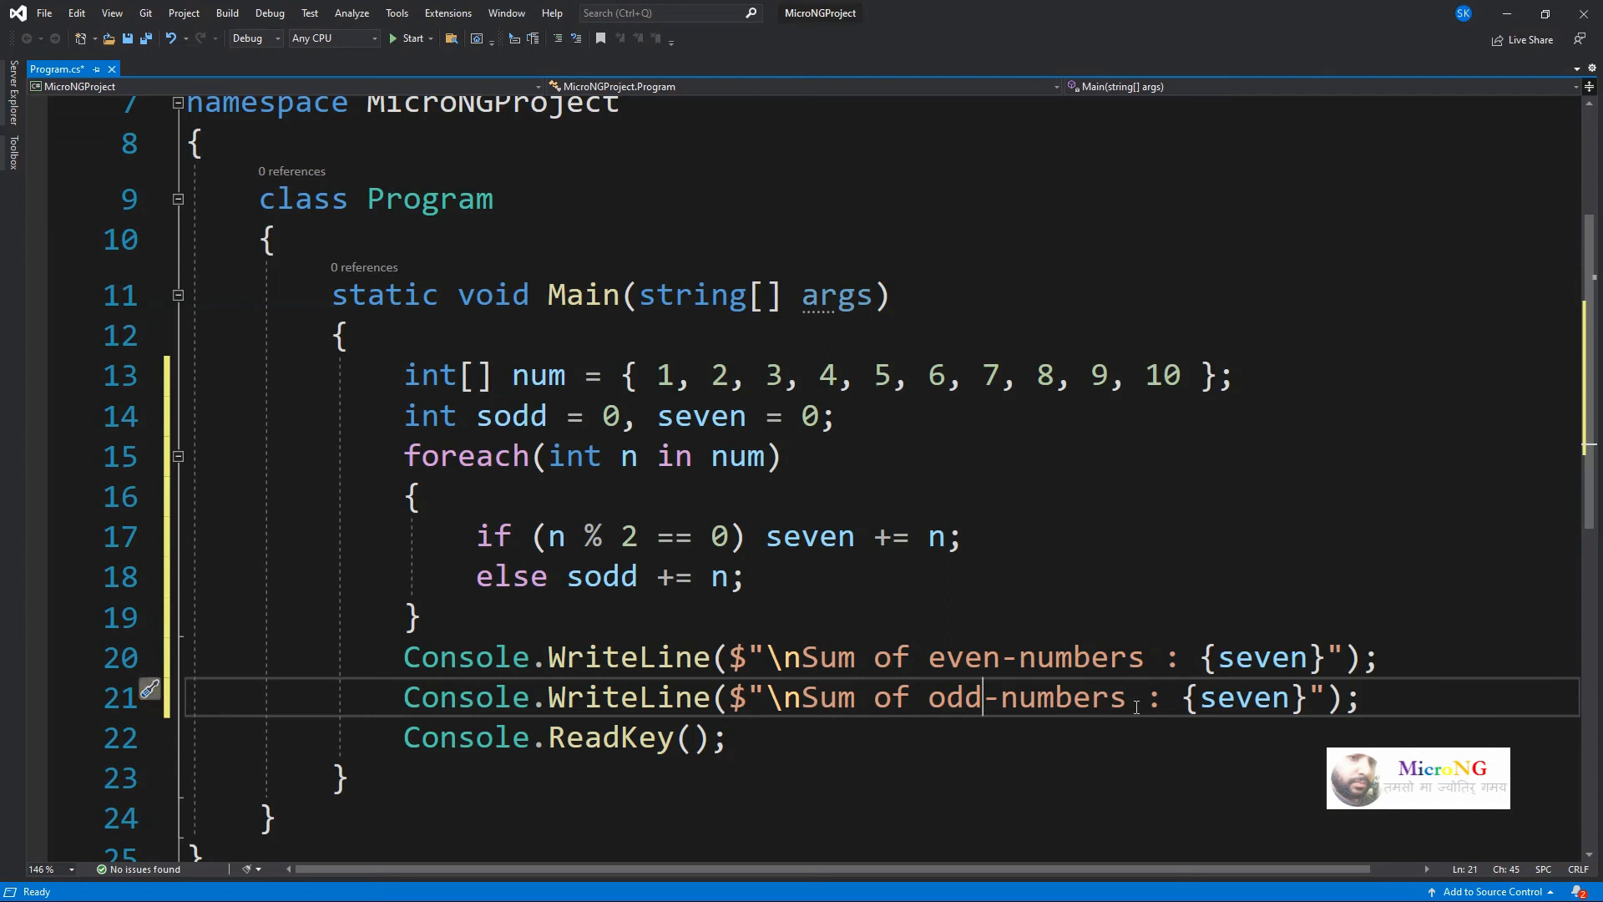
left_click(1291, 698)
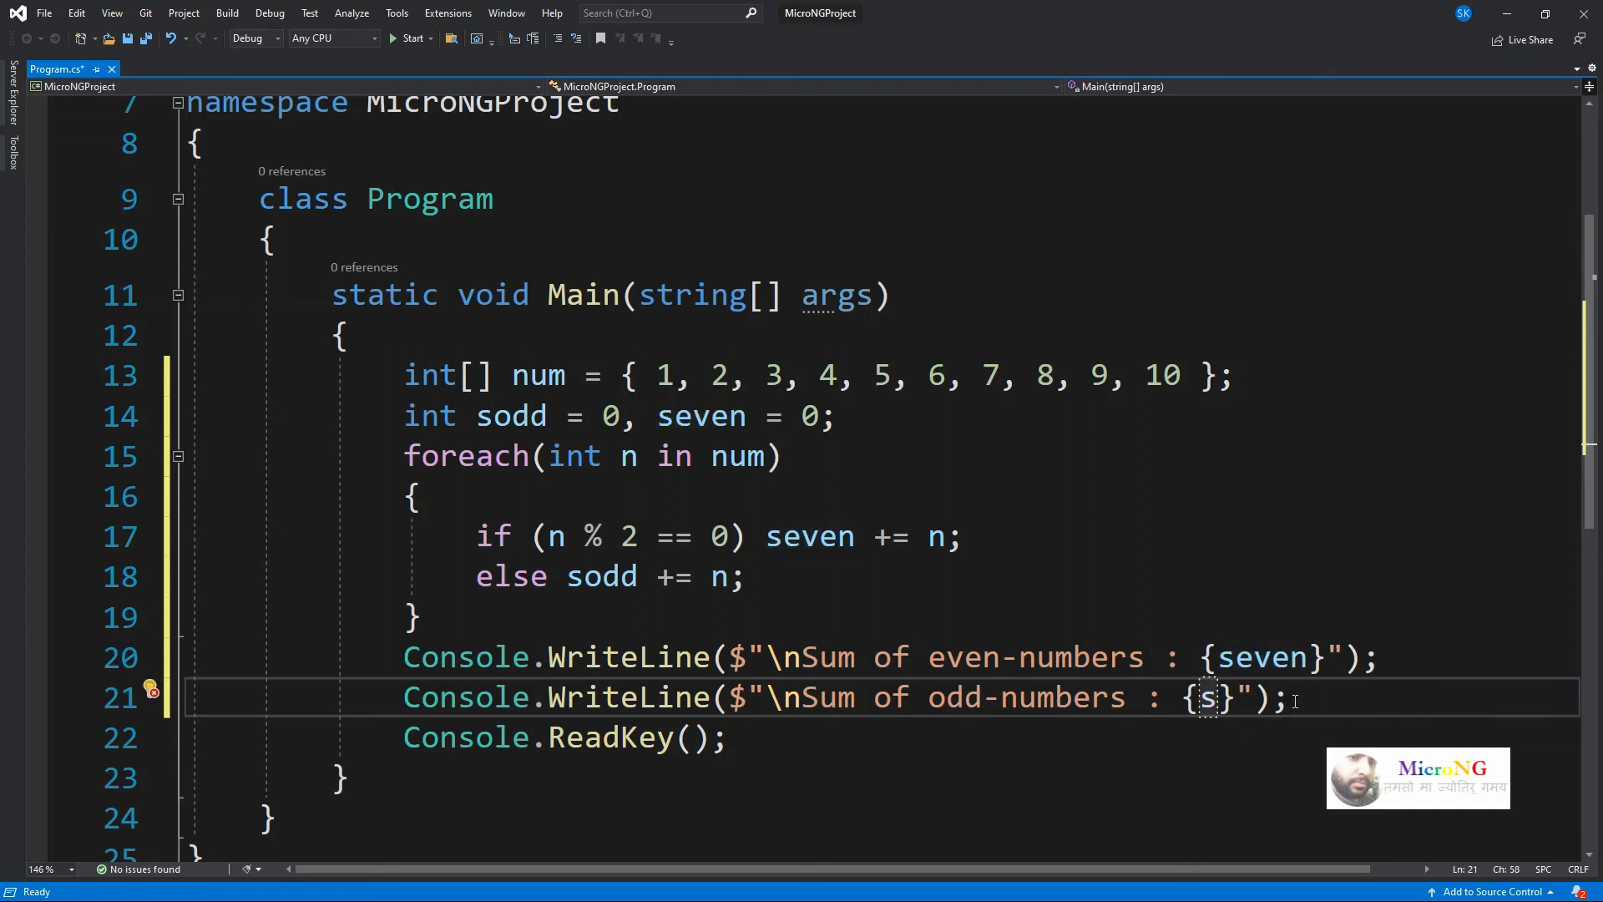
type("odd")
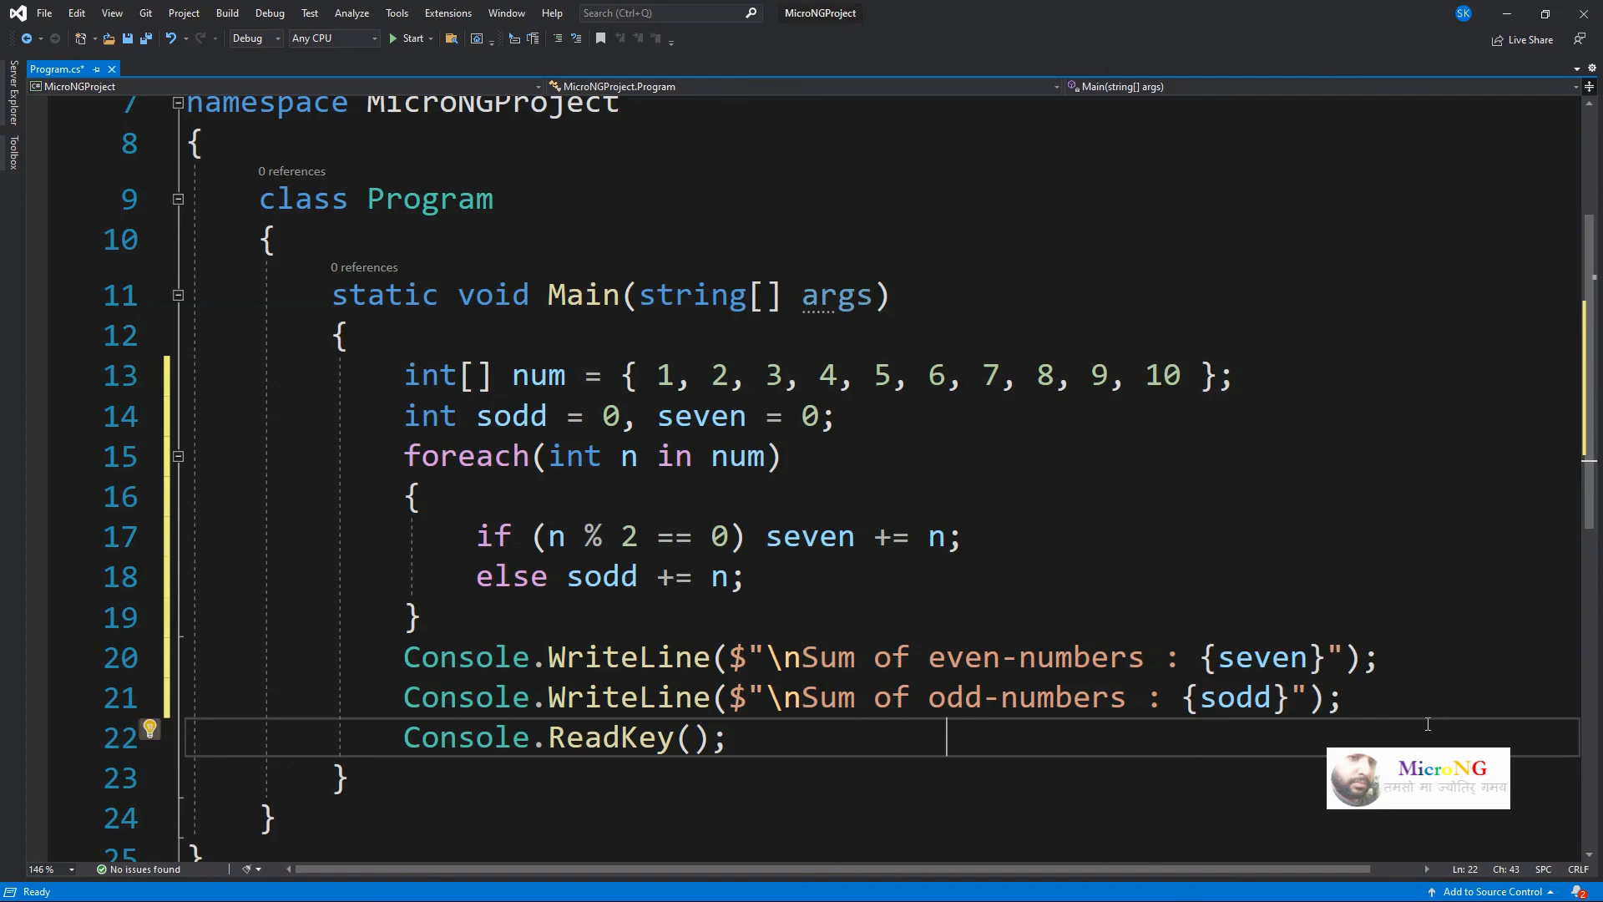
left_click(413, 38)
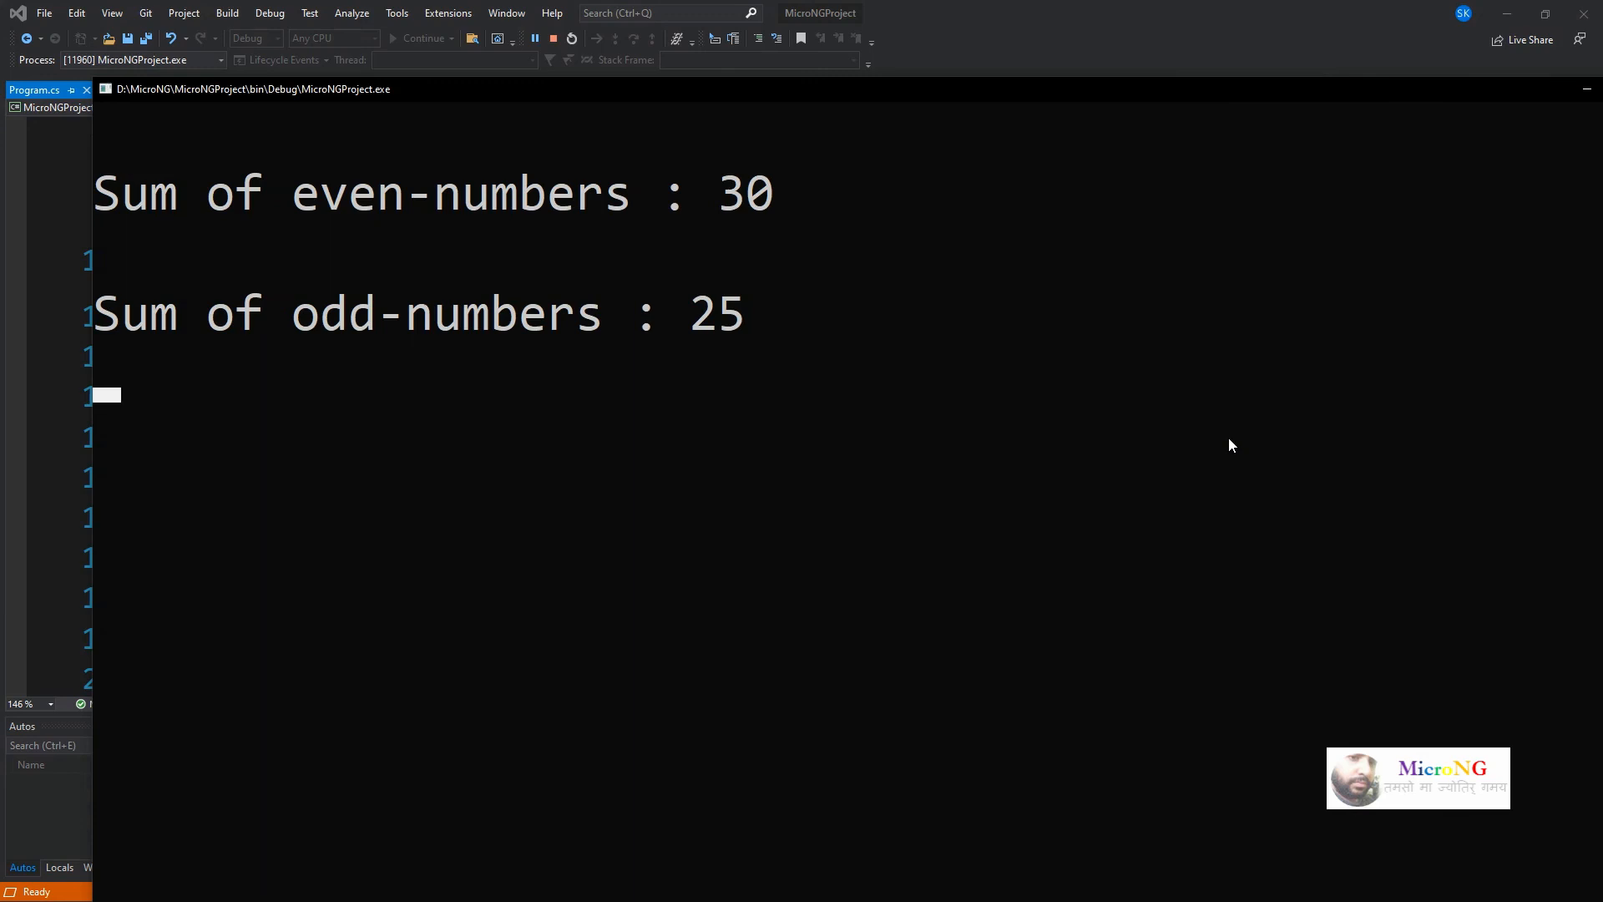
mouse_move(638, 97)
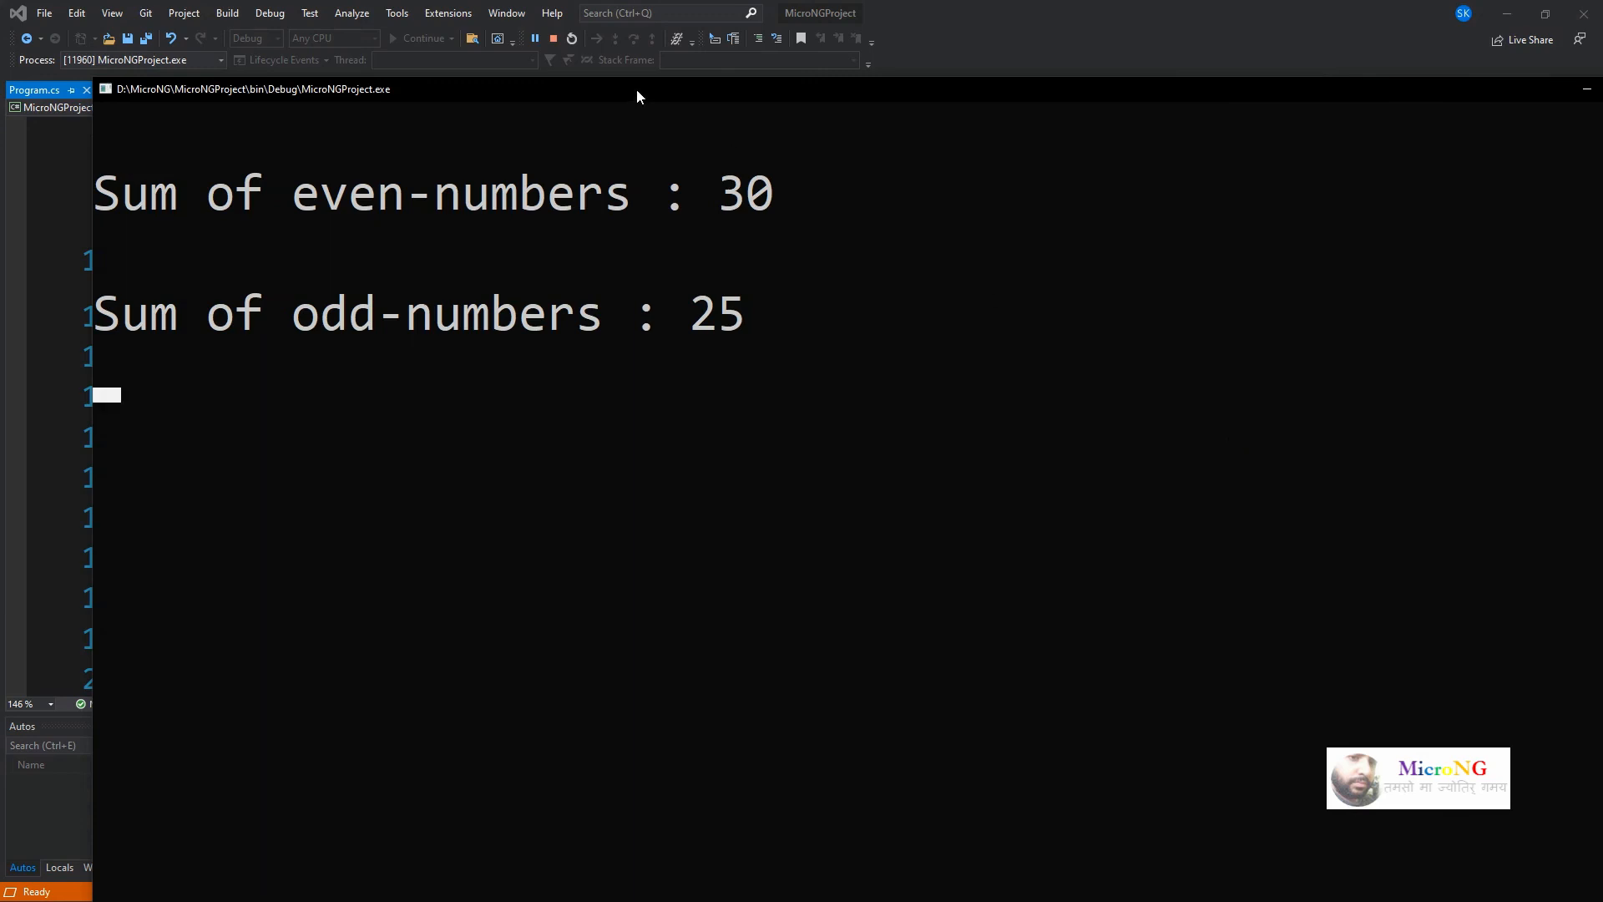